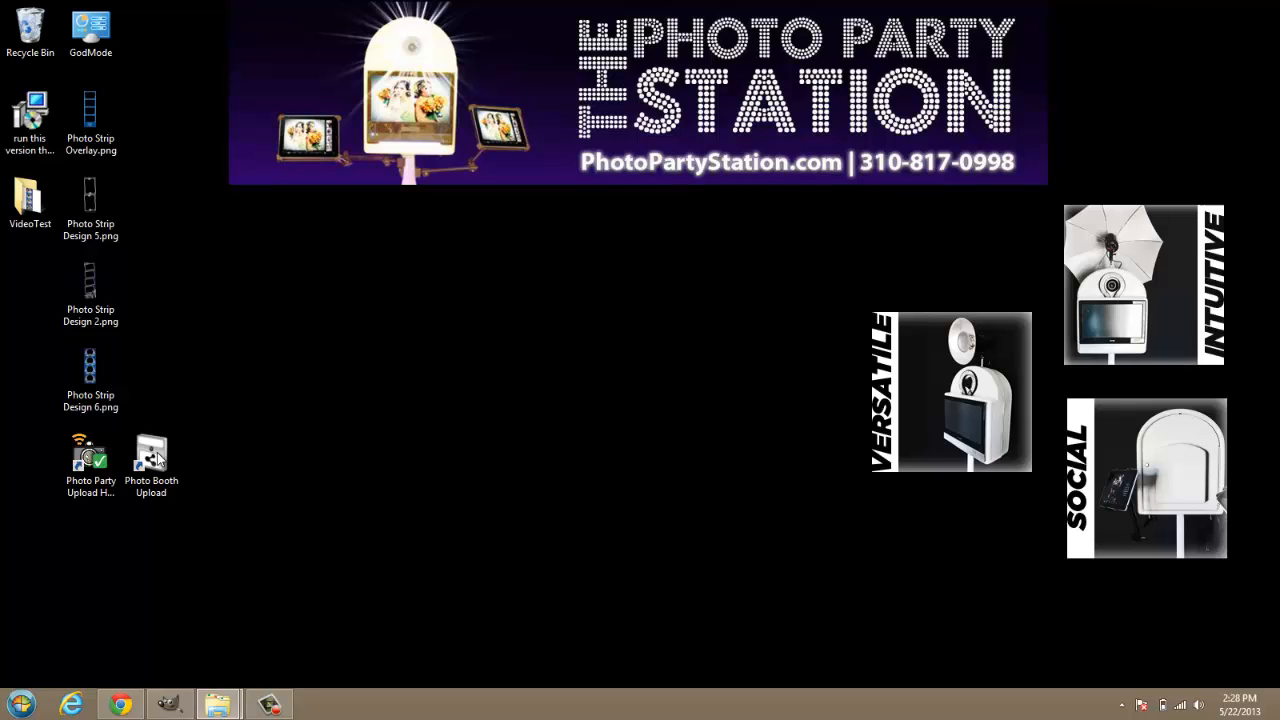
# - Launch Photo Booth Upload from its desktop icon
pyautogui.click(152, 452)
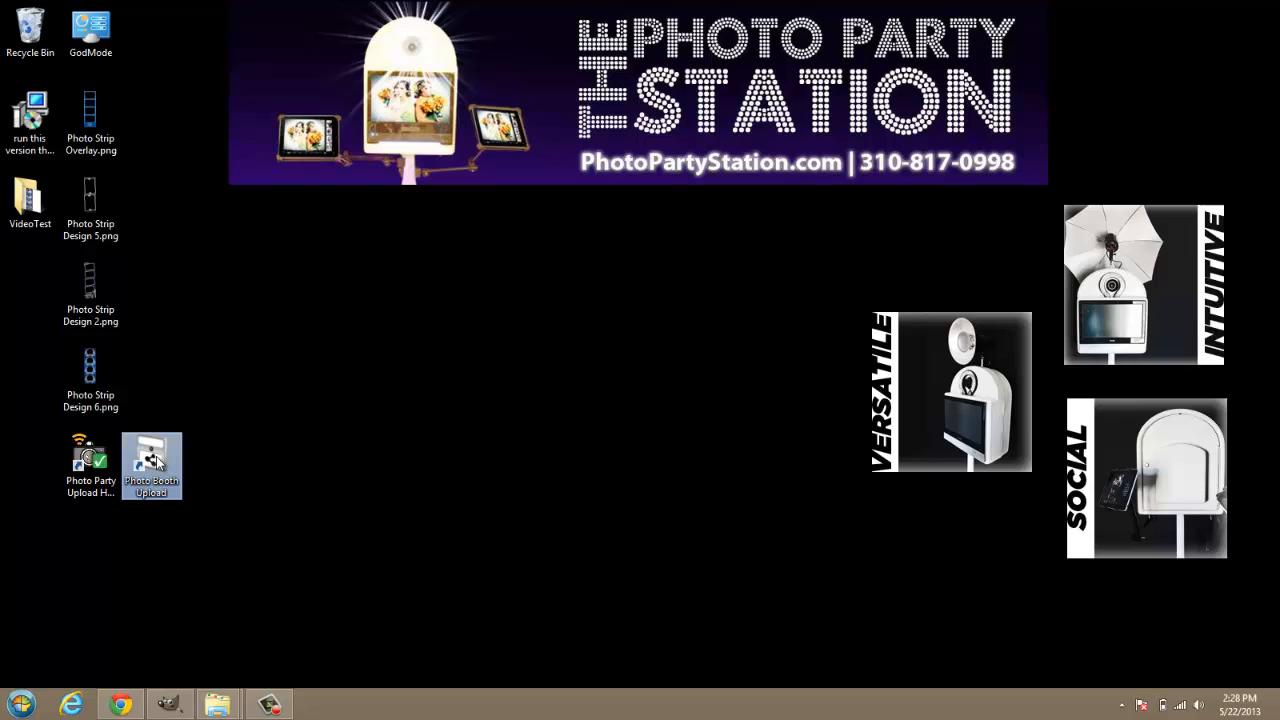
pyautogui.doubleClick(152, 456)
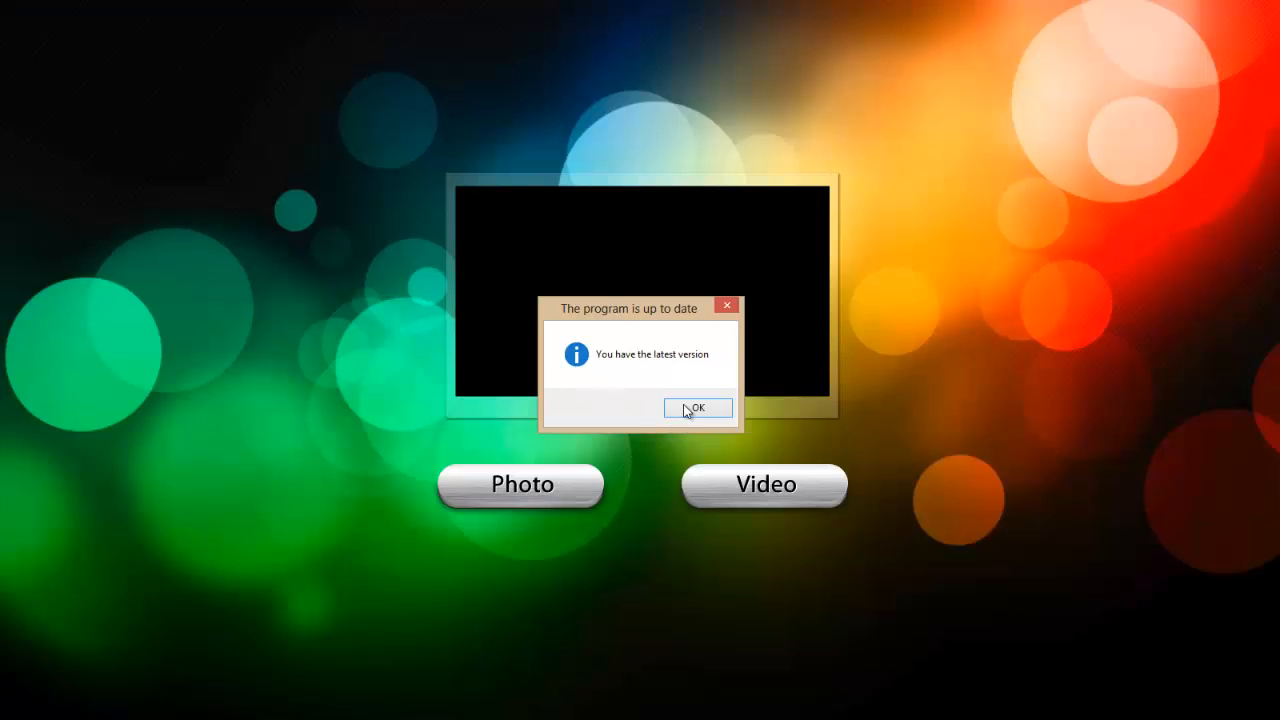
# - Acknowledge the up-to-date notice and switch the settings to the Page Designer section
pyautogui.click(696, 408)
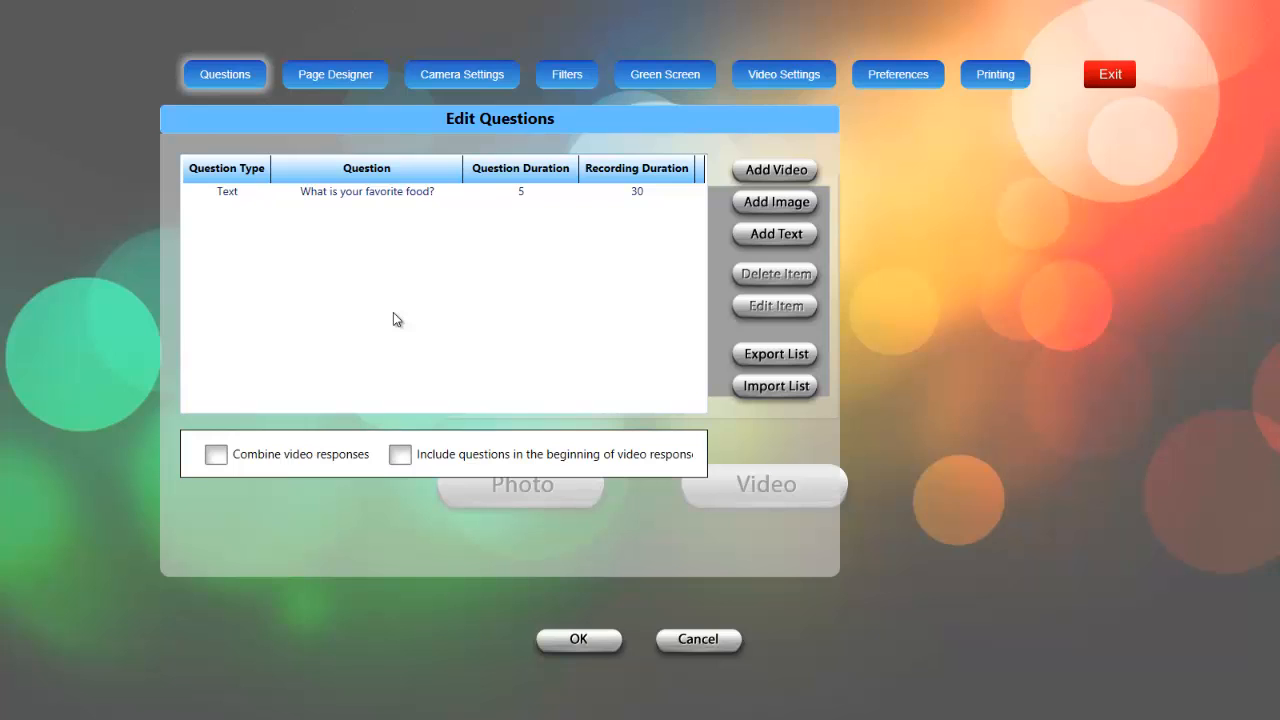
pyautogui.click(376, 192)
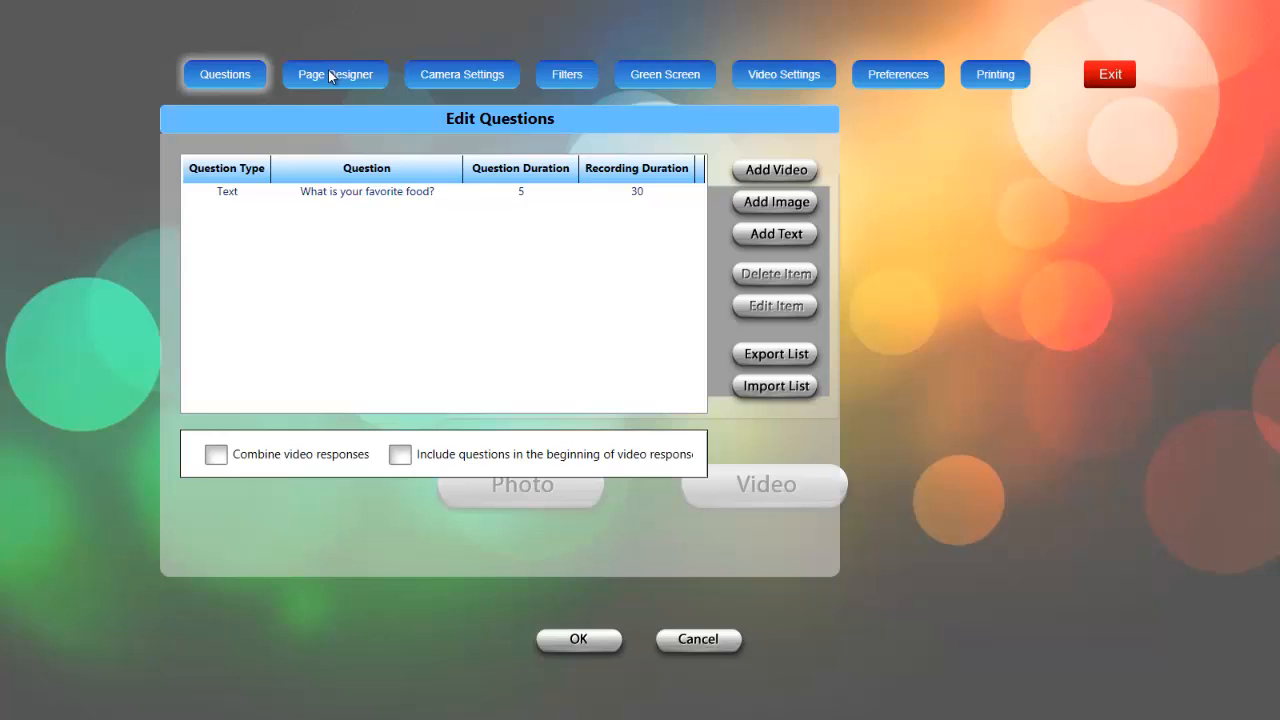
pyautogui.click(336, 74)
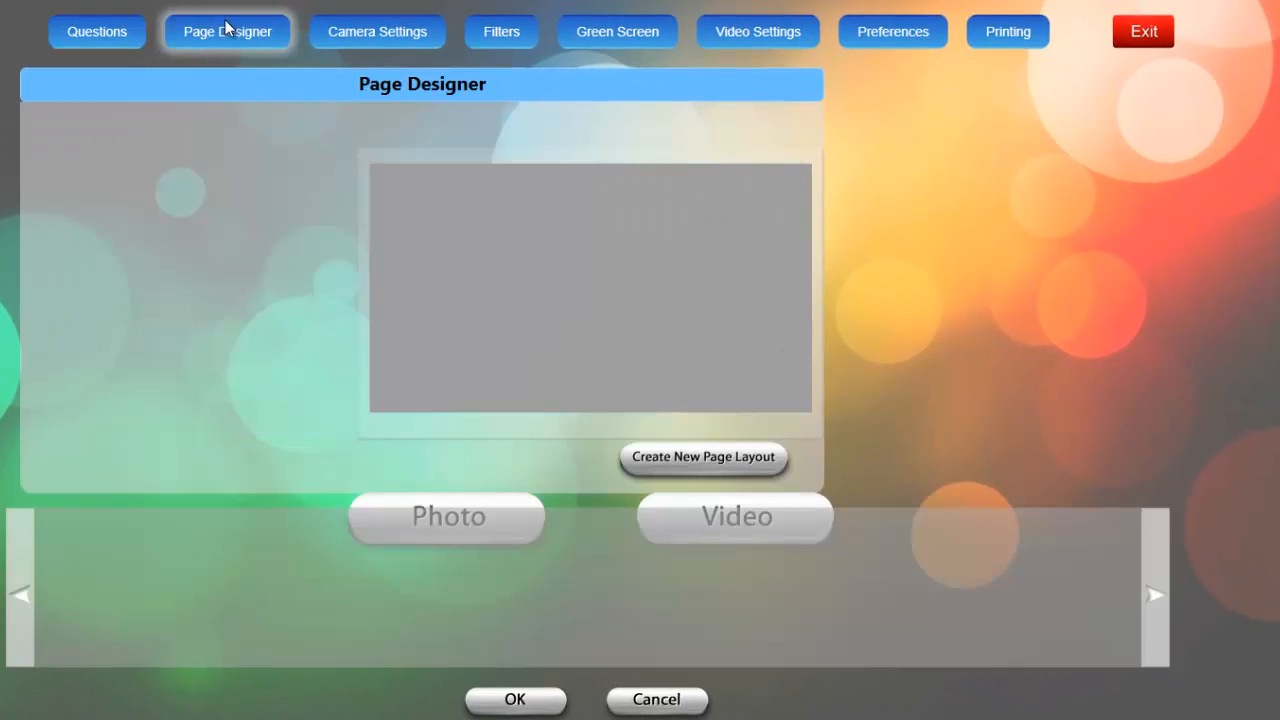
pyautogui.moveTo(708, 442)
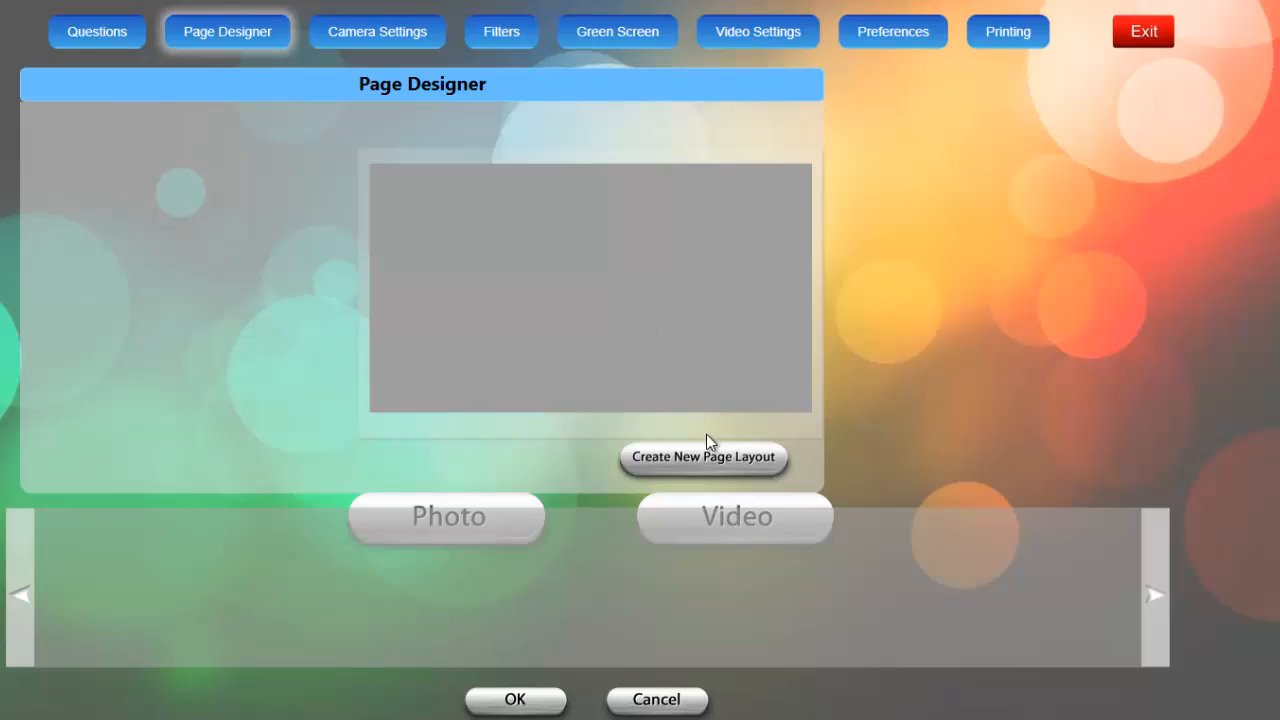
pyautogui.moveTo(708, 462)
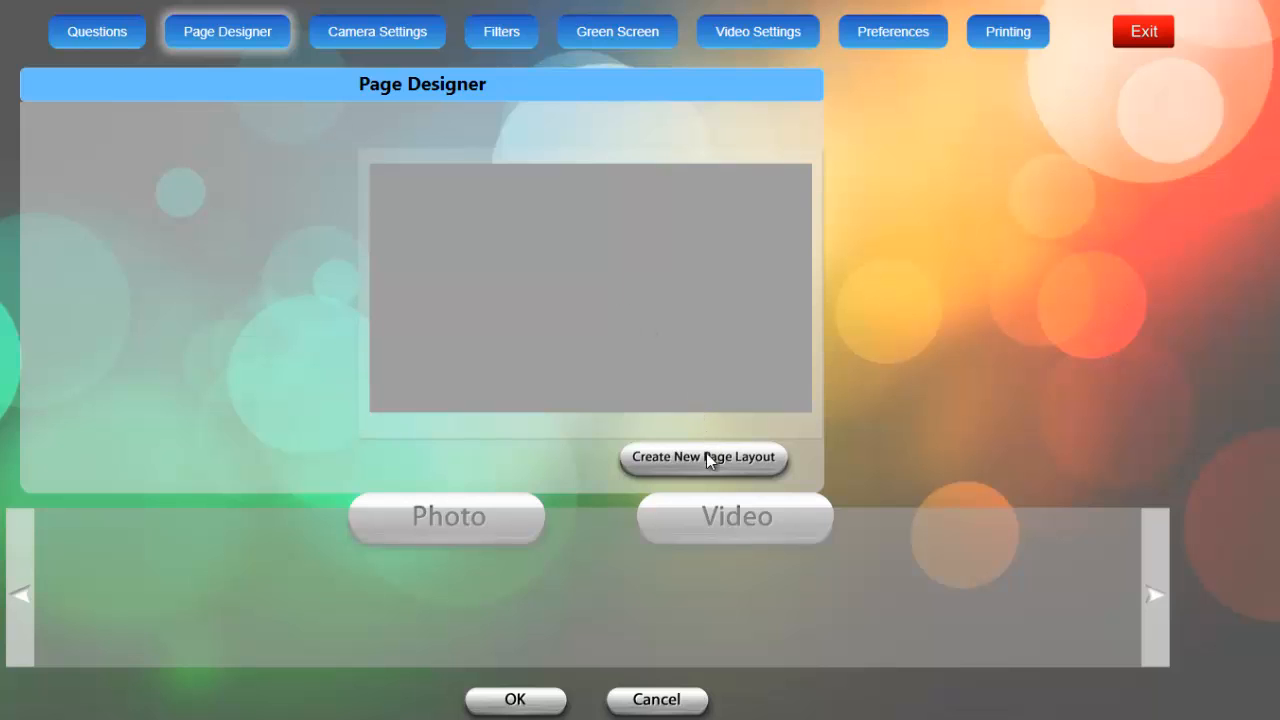
# - Create a new page layout and choose Photo Strip Design 6.png as the overlay image
pyautogui.click(704, 458)
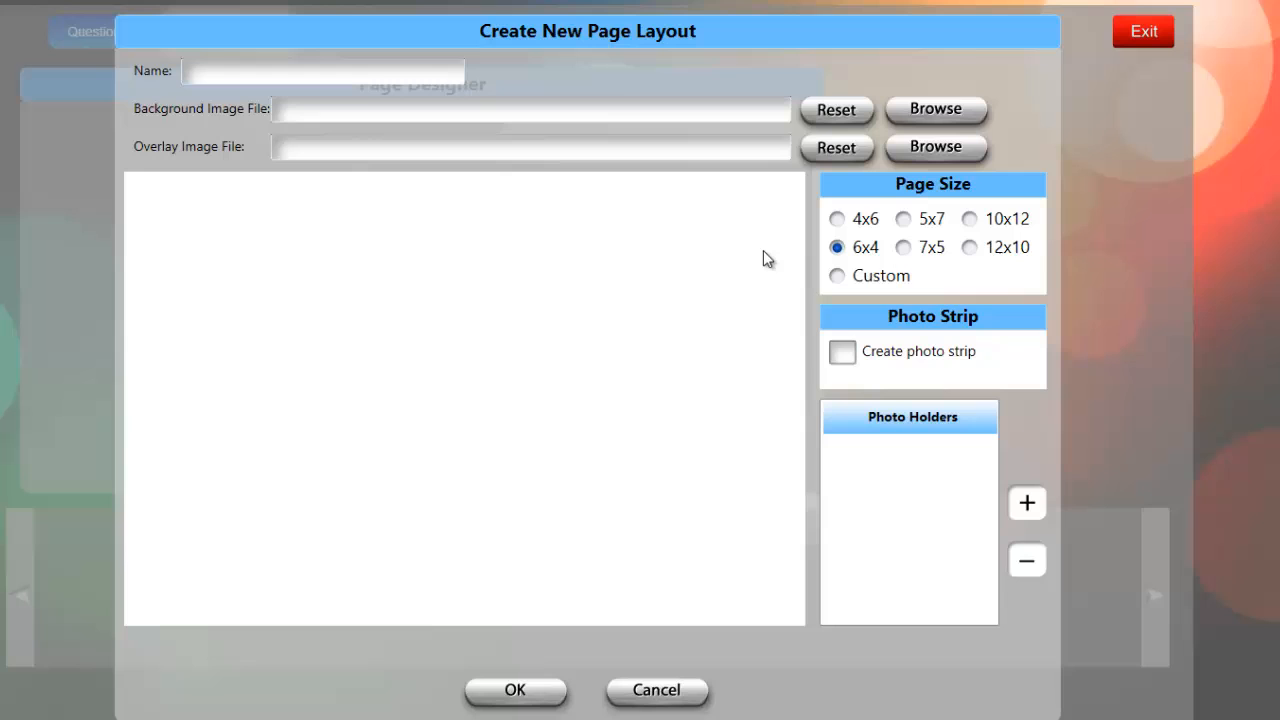
pyautogui.moveTo(768, 150)
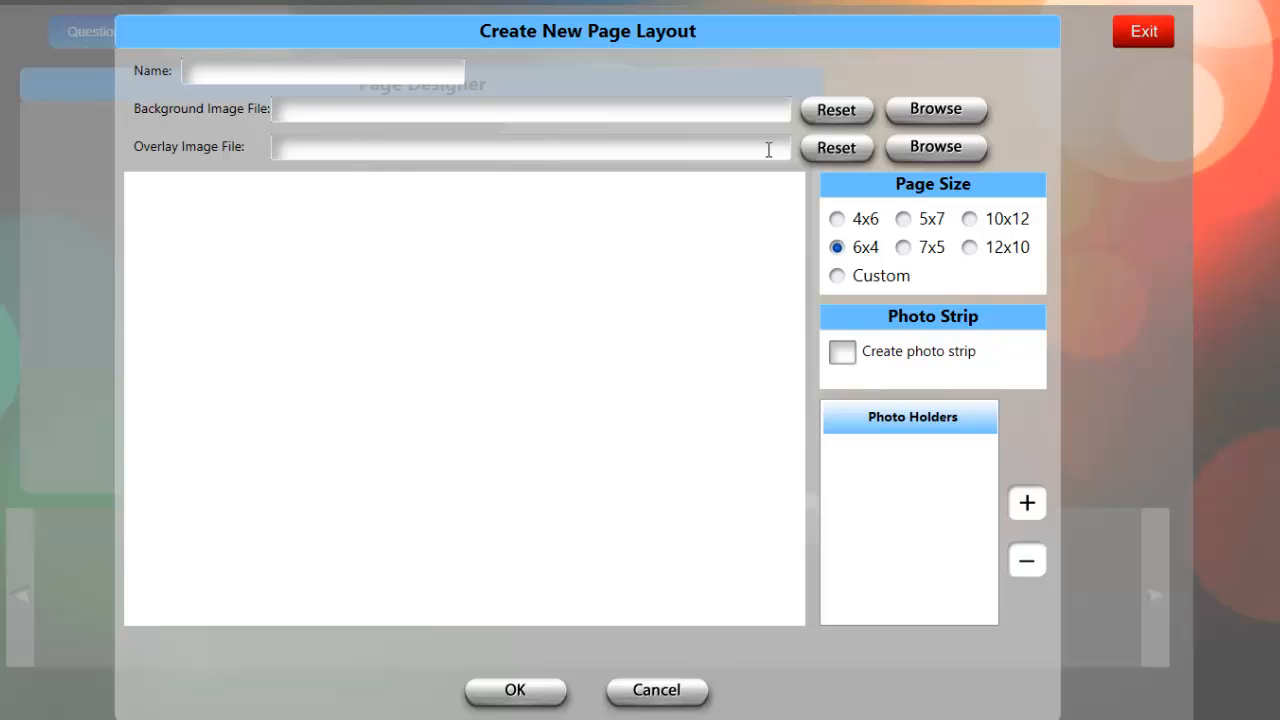
pyautogui.moveTo(934, 152)
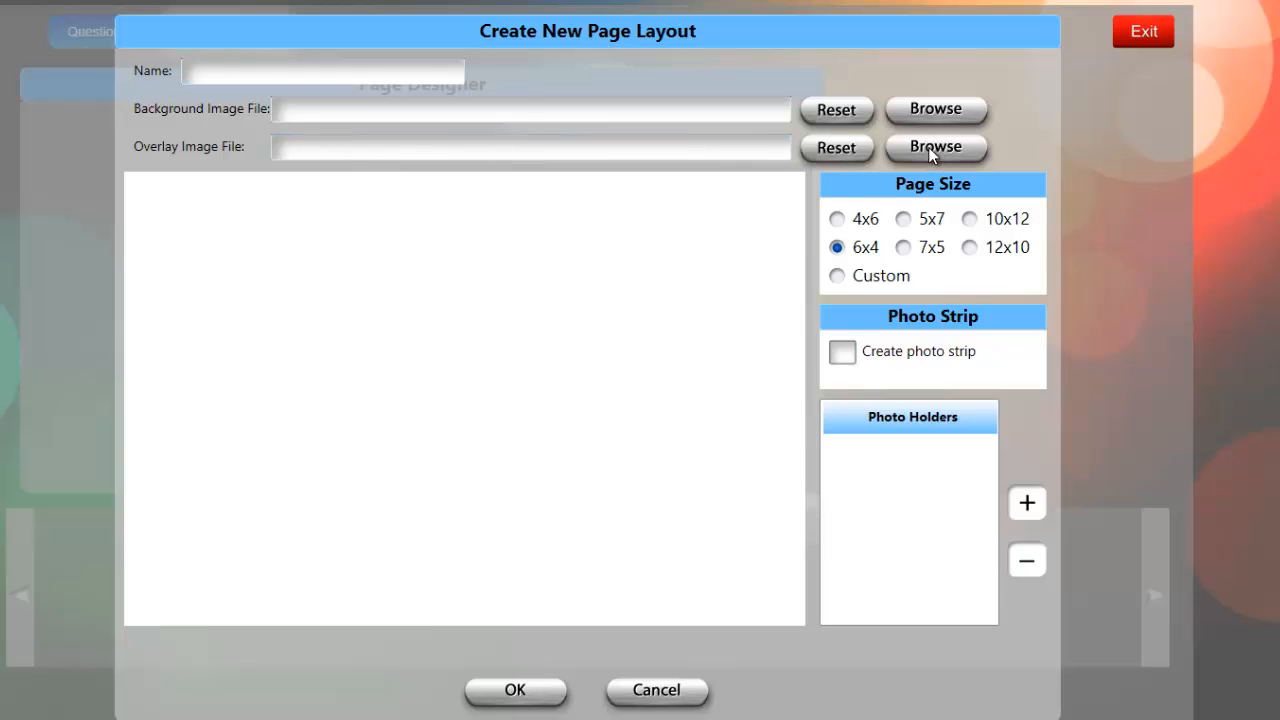
pyautogui.click(936, 148)
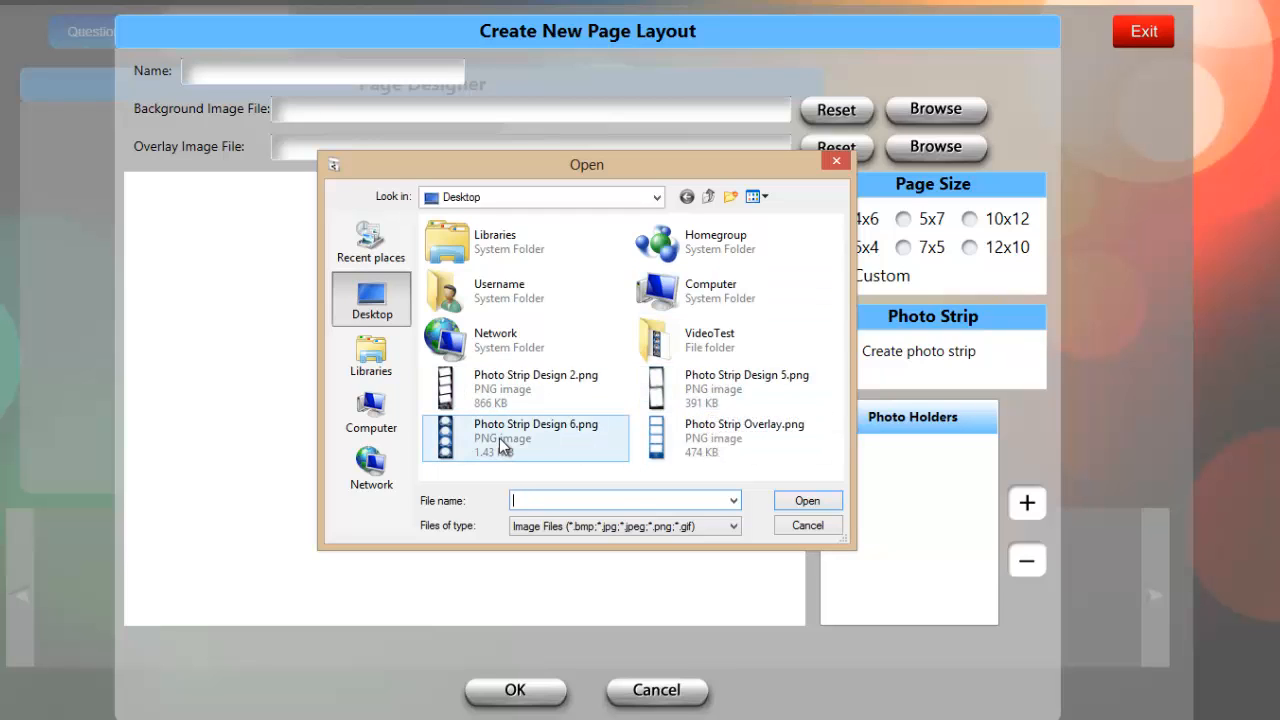
pyautogui.click(536, 436)
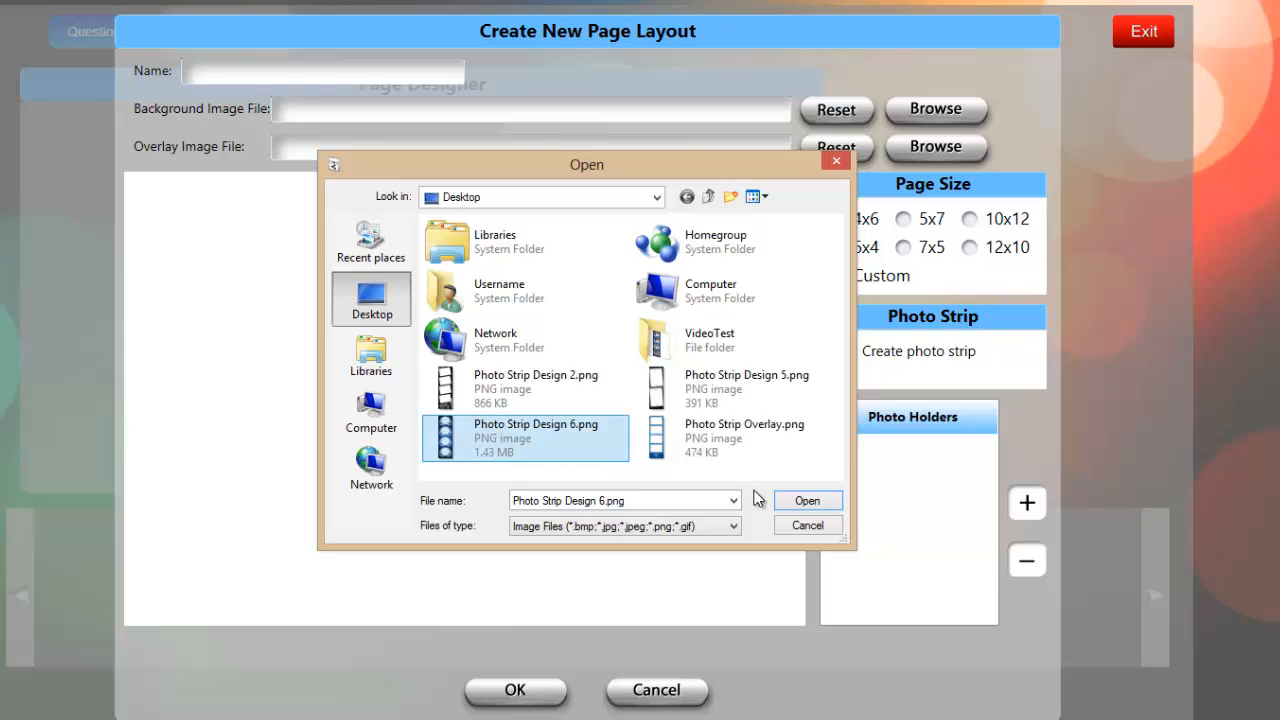
# - Load the blue ornate overlay, set the page size to 4x6 and enable photo strip creation
pyautogui.click(808, 500)
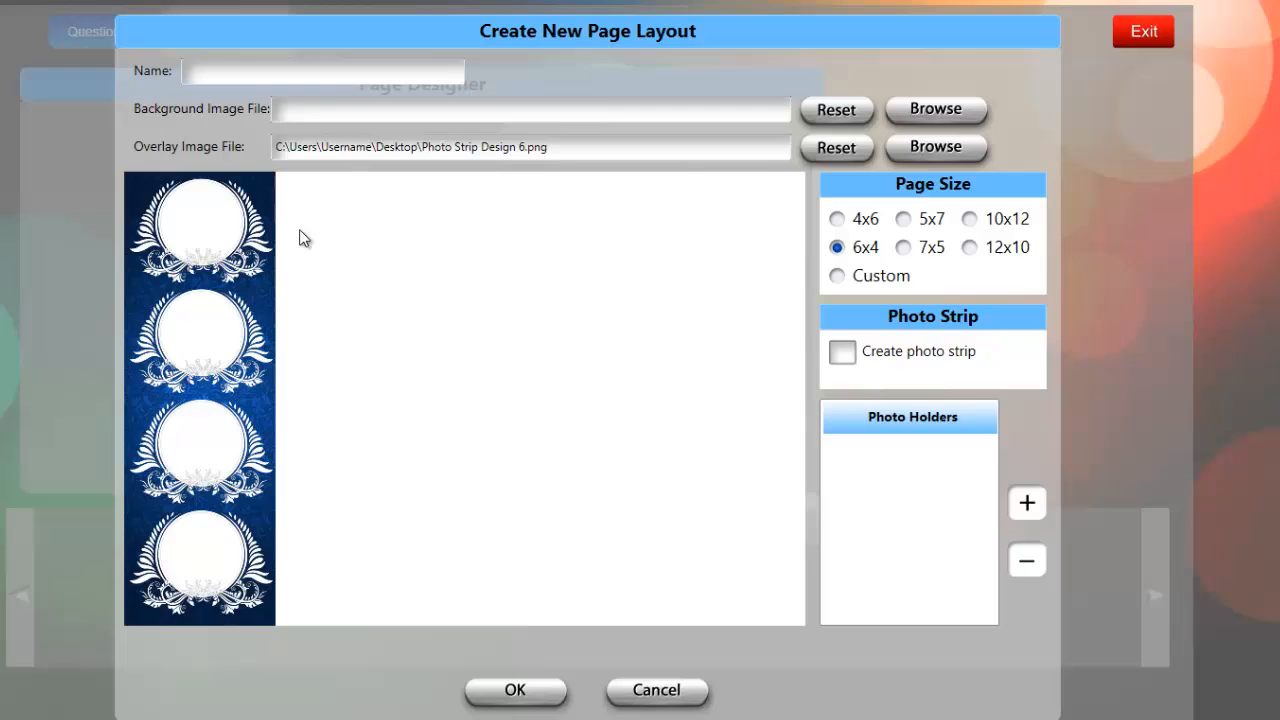
pyautogui.moveTo(258, 260)
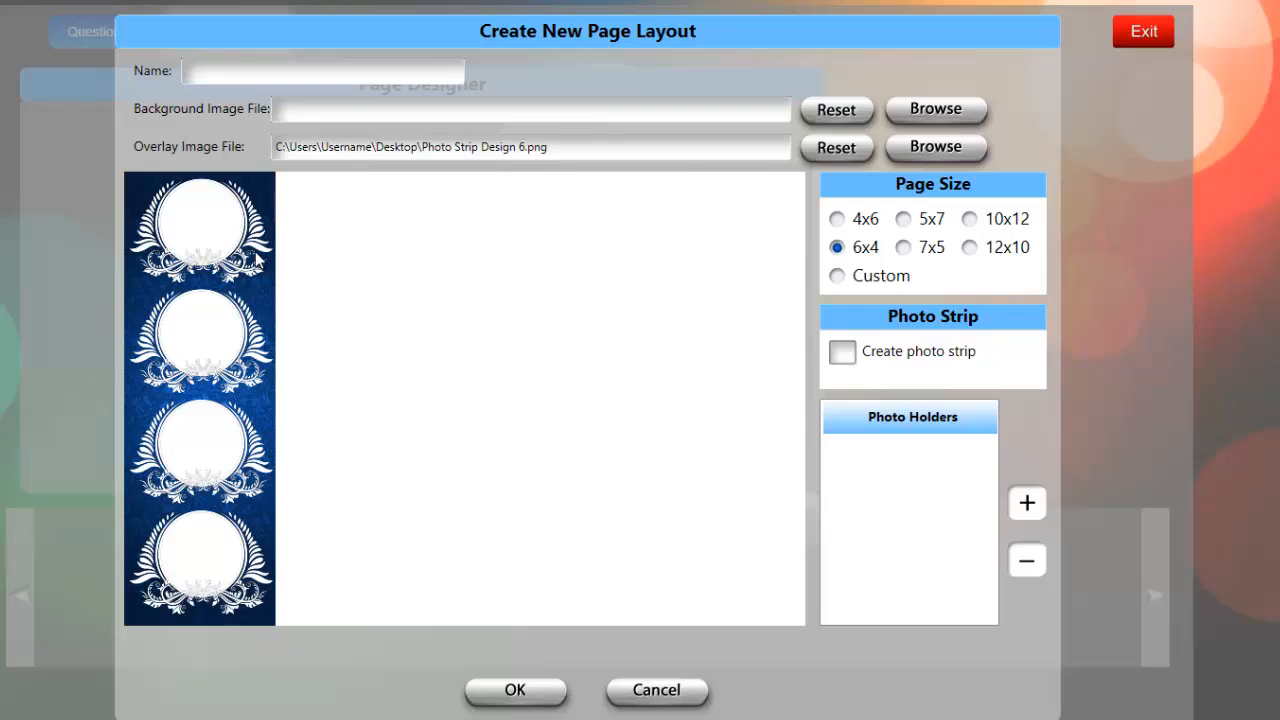
pyautogui.moveTo(930, 210)
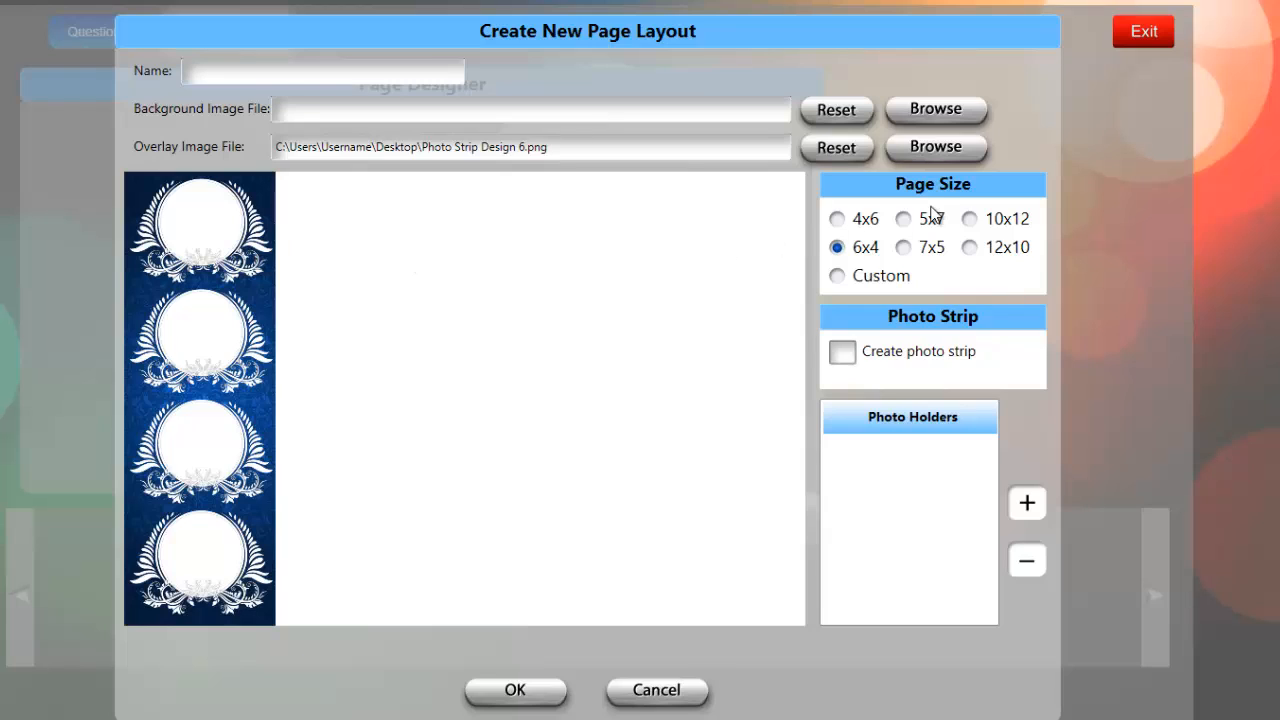
pyautogui.moveTo(838, 210)
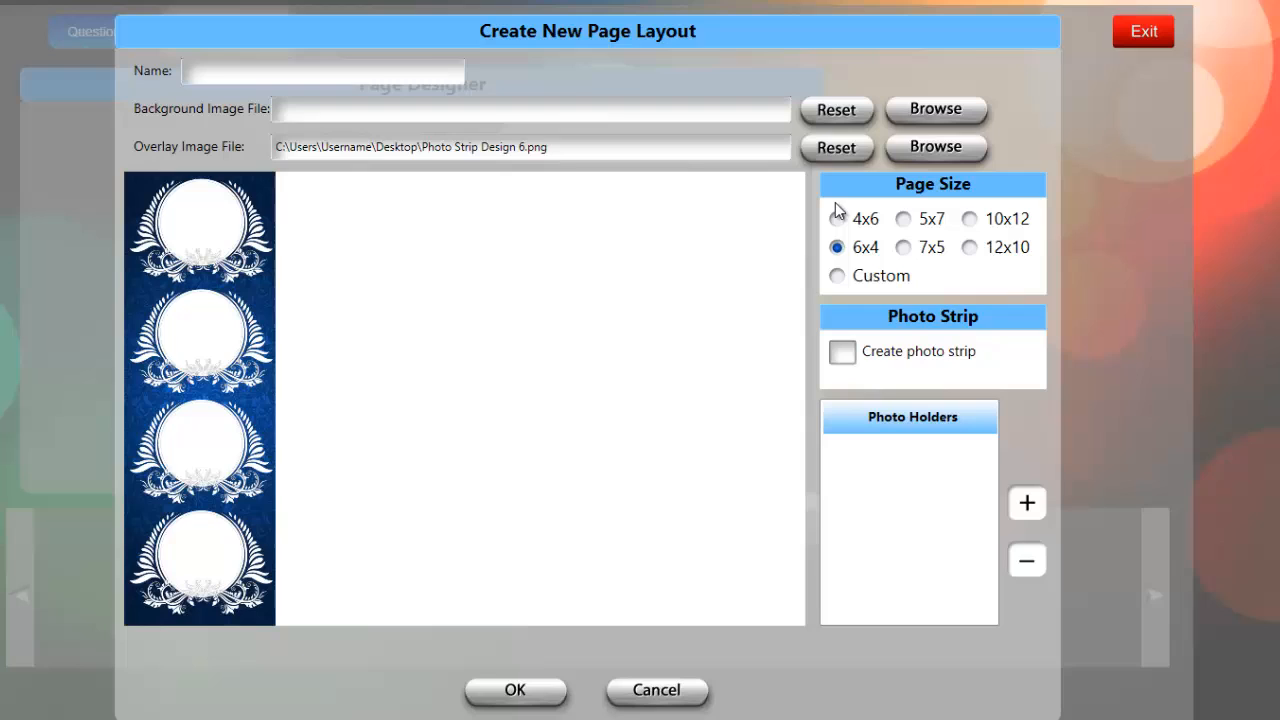
pyautogui.moveTo(840, 224)
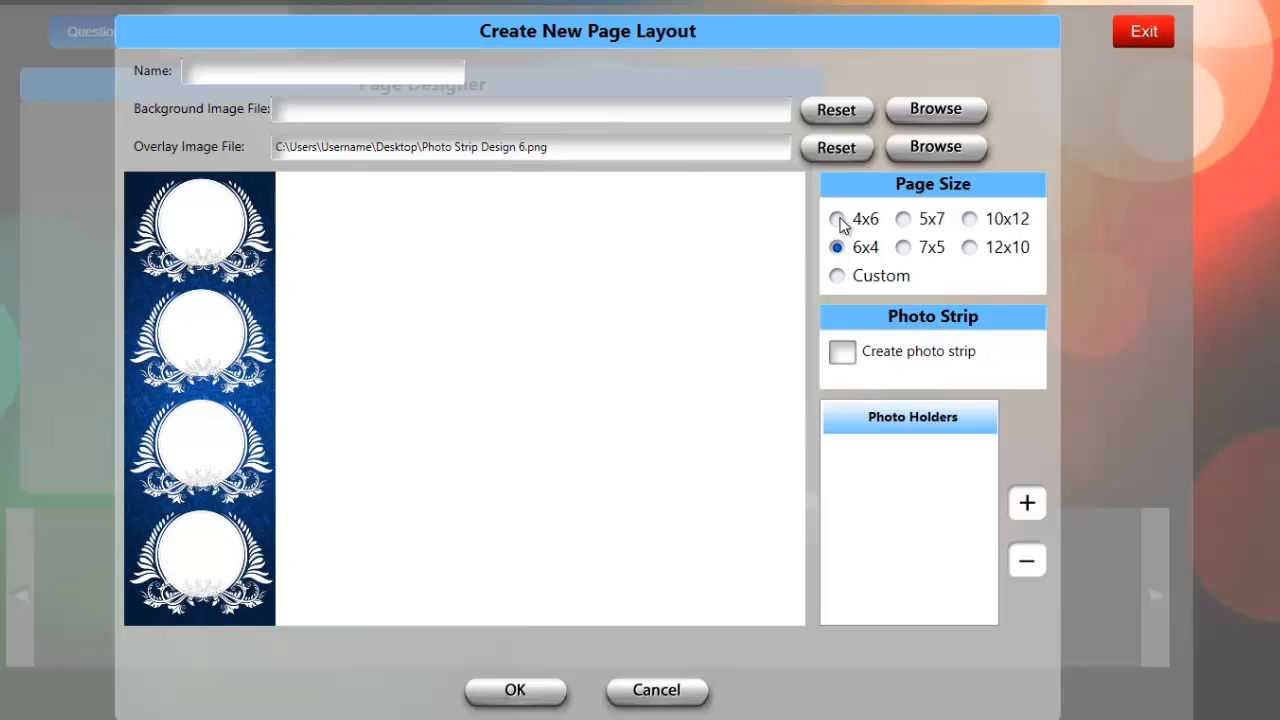
pyautogui.click(836, 218)
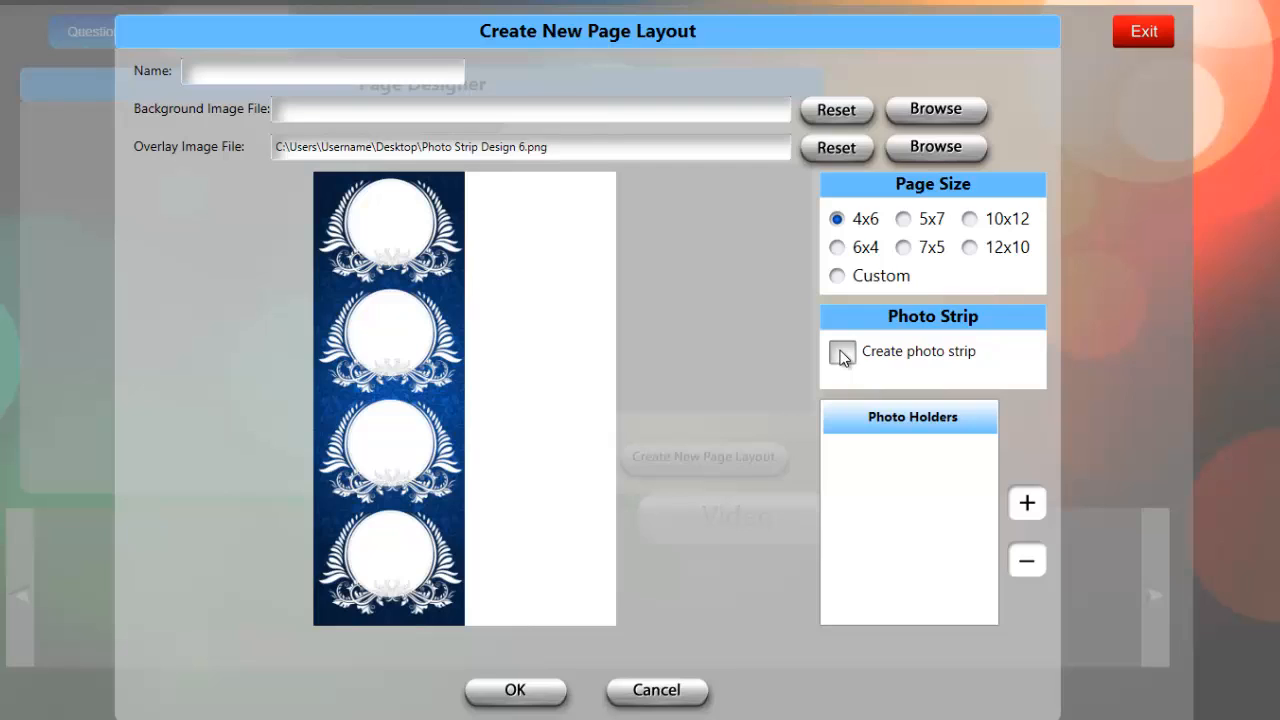
pyautogui.click(842, 352)
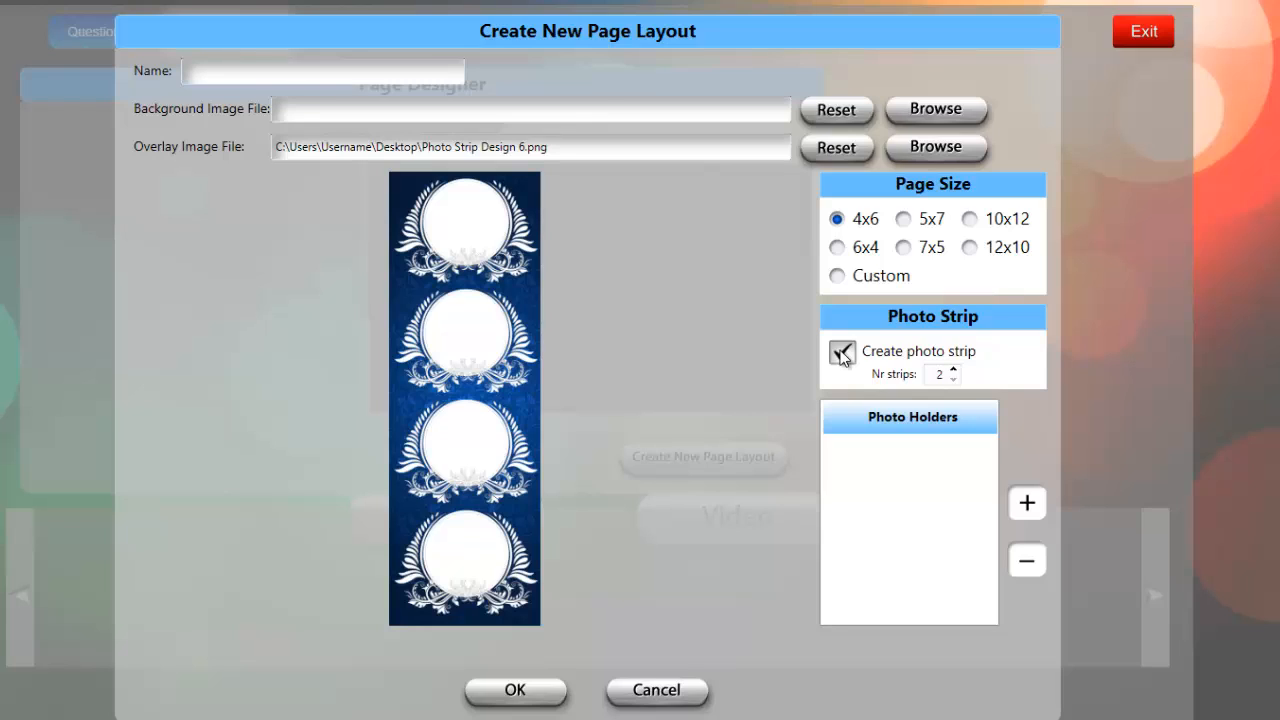
pyautogui.click(842, 352)
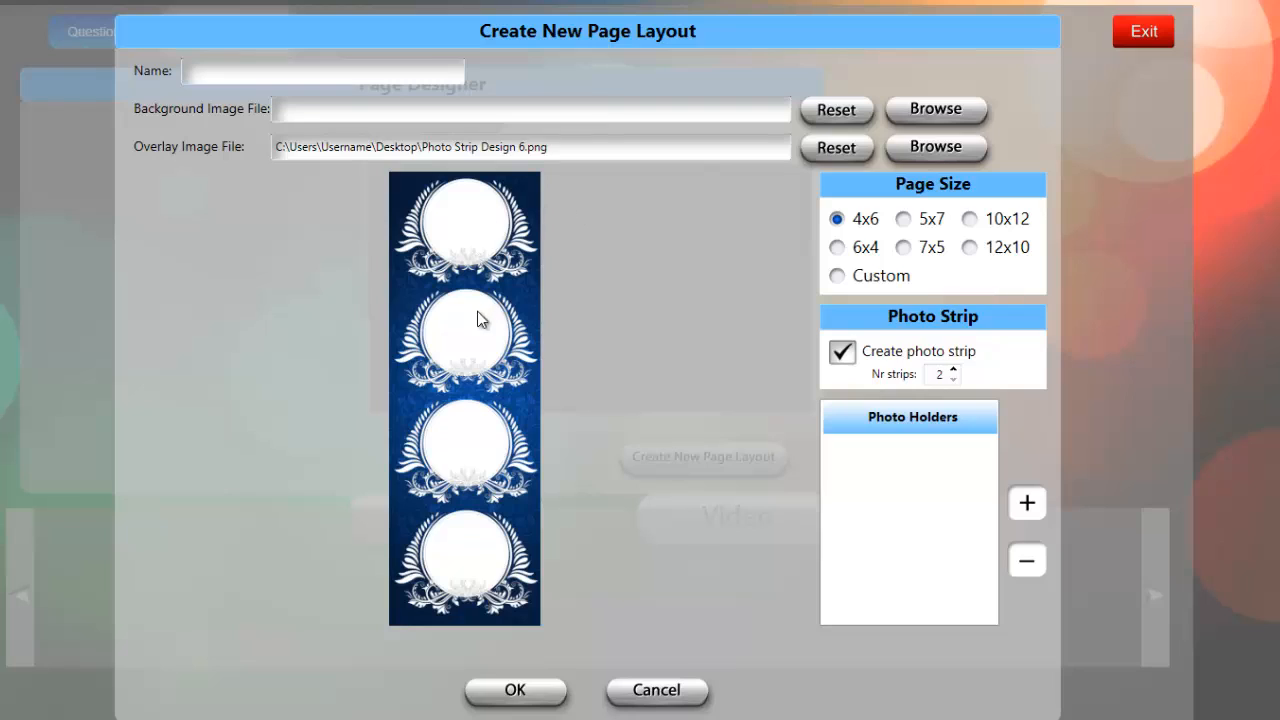
pyautogui.moveTo(464, 596)
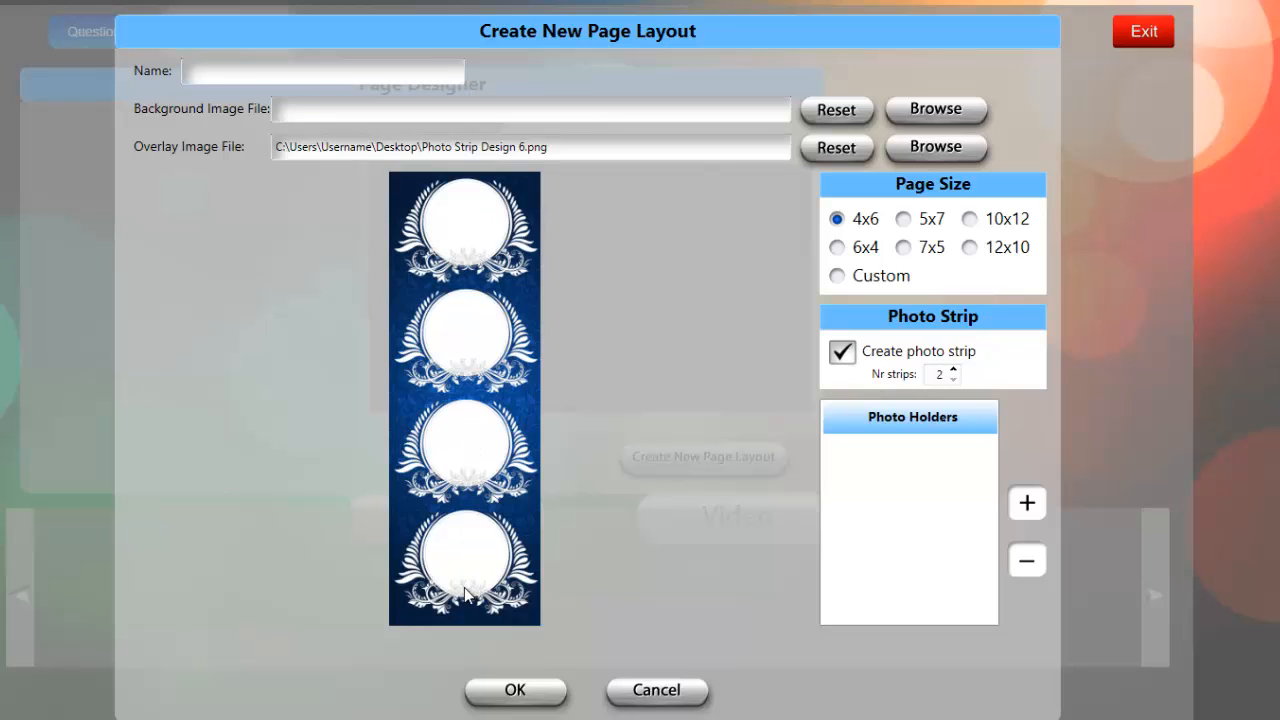
pyautogui.moveTo(492, 508)
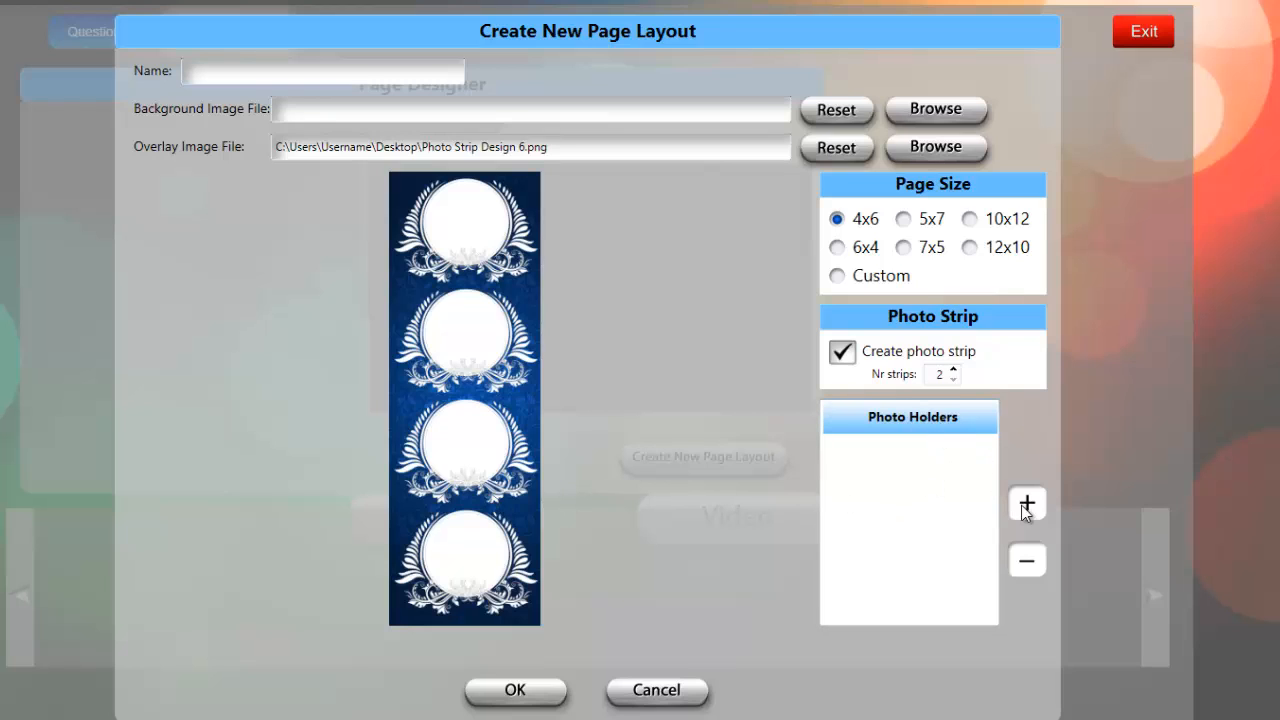
# - Add a photo holder with the 6x4 aspect ratio and return to the layout dialog
pyautogui.click(1028, 504)
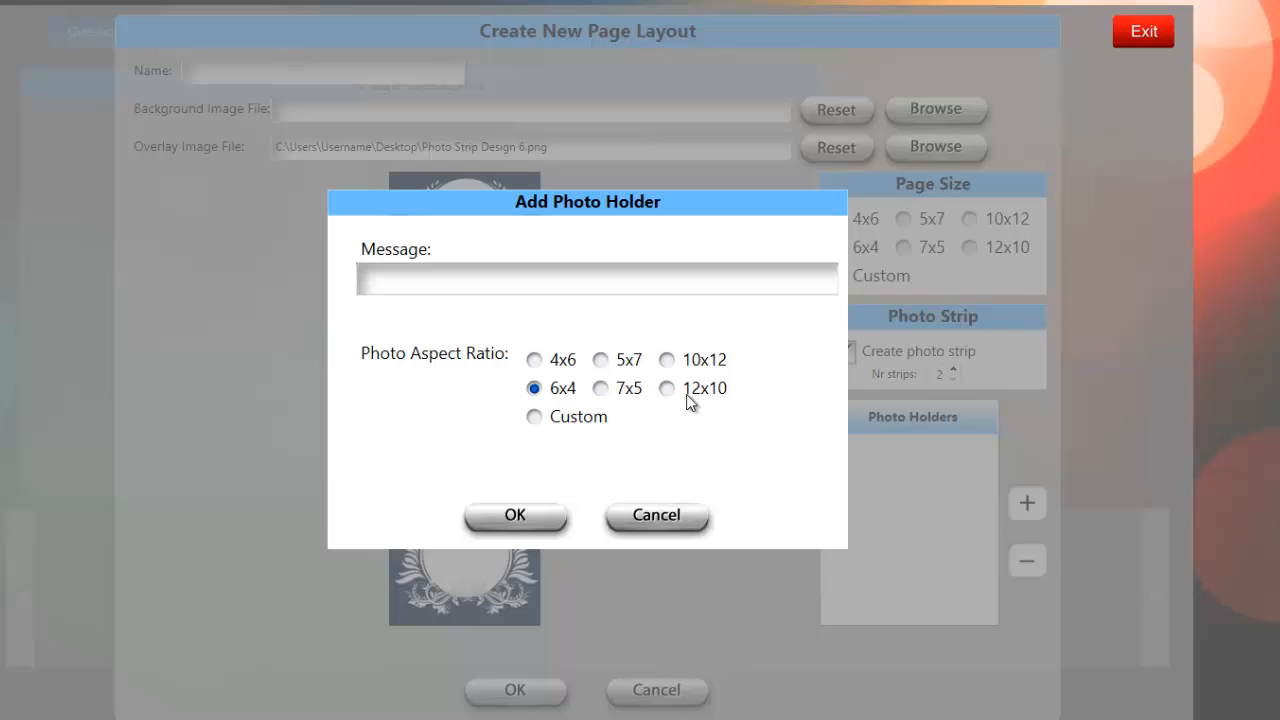
pyautogui.moveTo(560, 392)
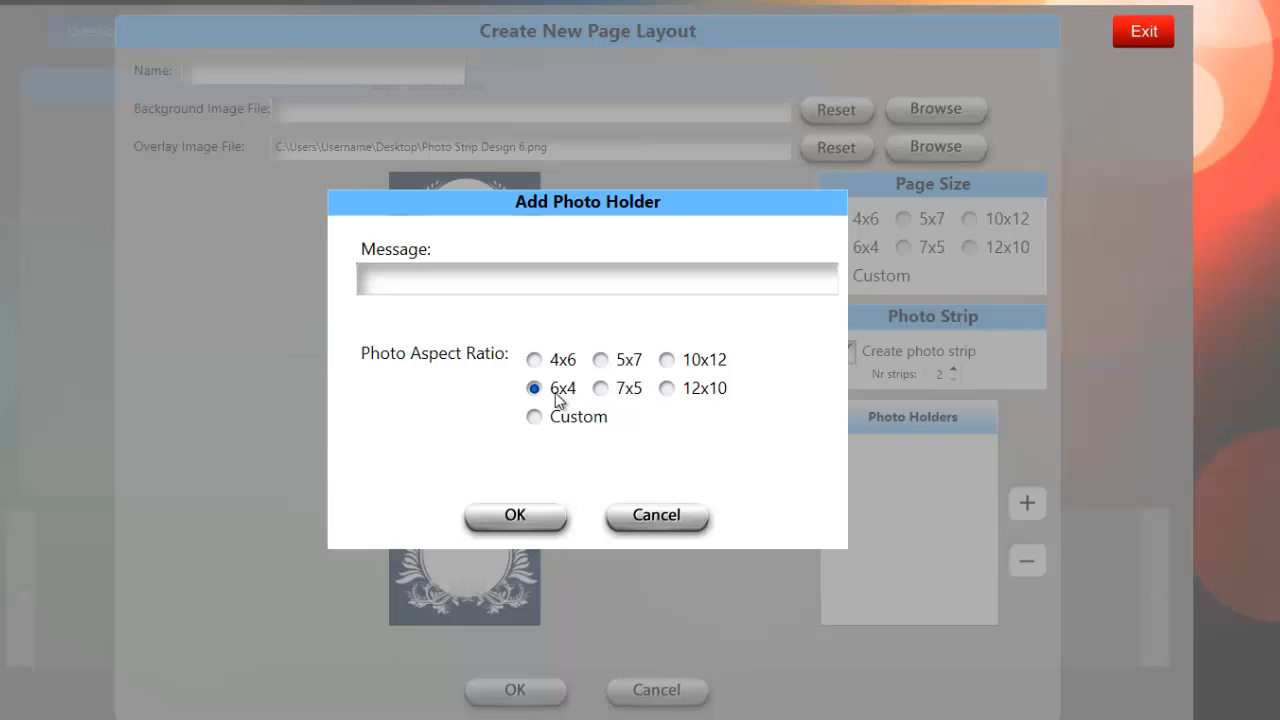
pyautogui.click(516, 516)
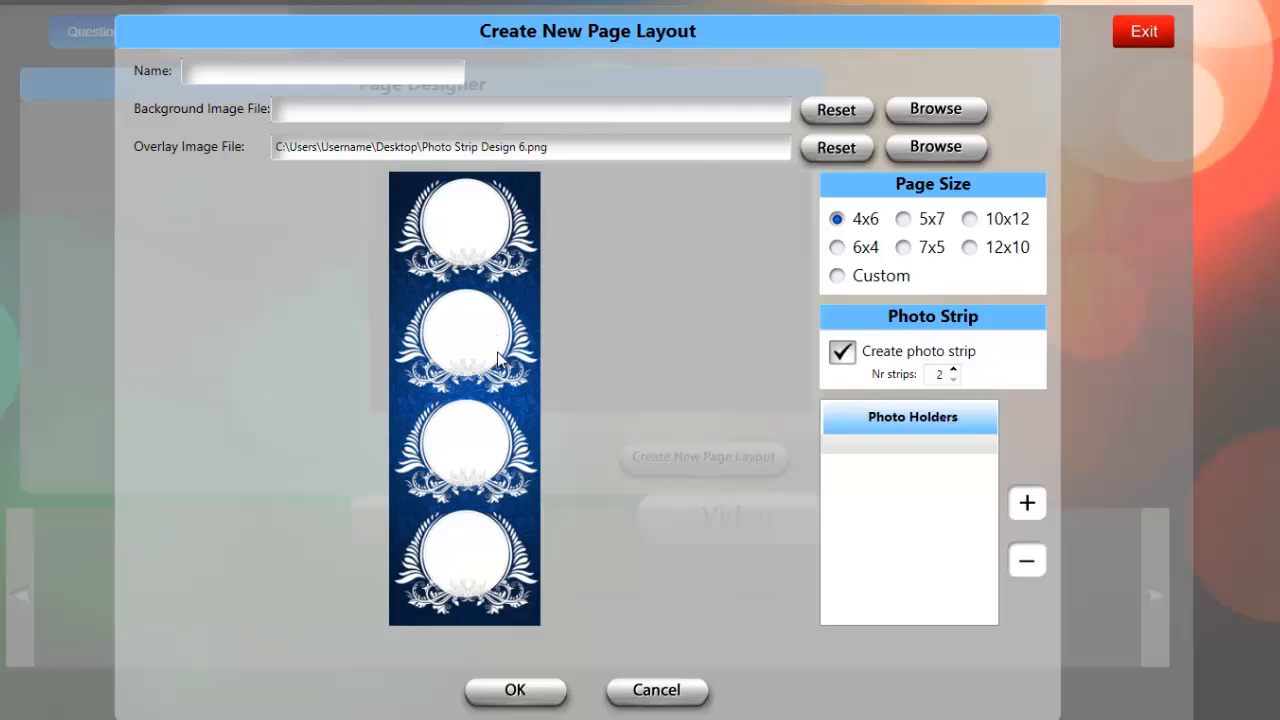
# - Position photo holder 1 over the top circle of the strip preview
pyautogui.click(464, 338)
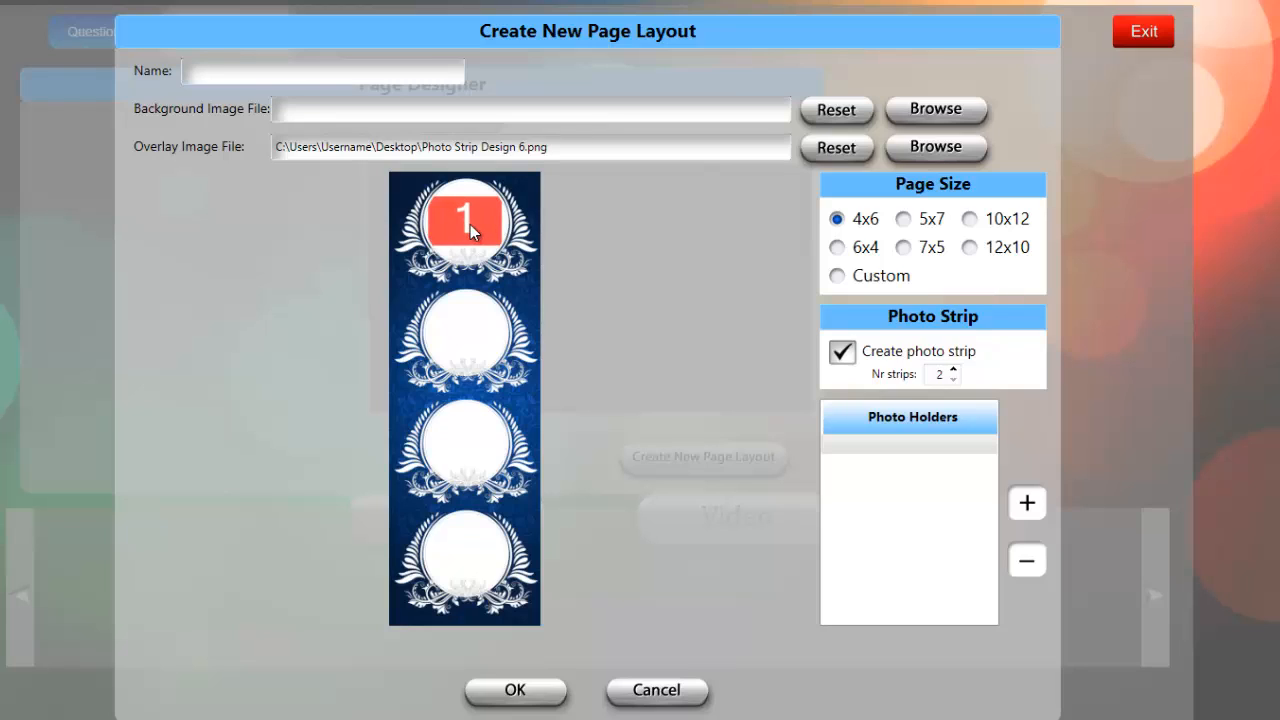
pyautogui.moveTo(494, 258)
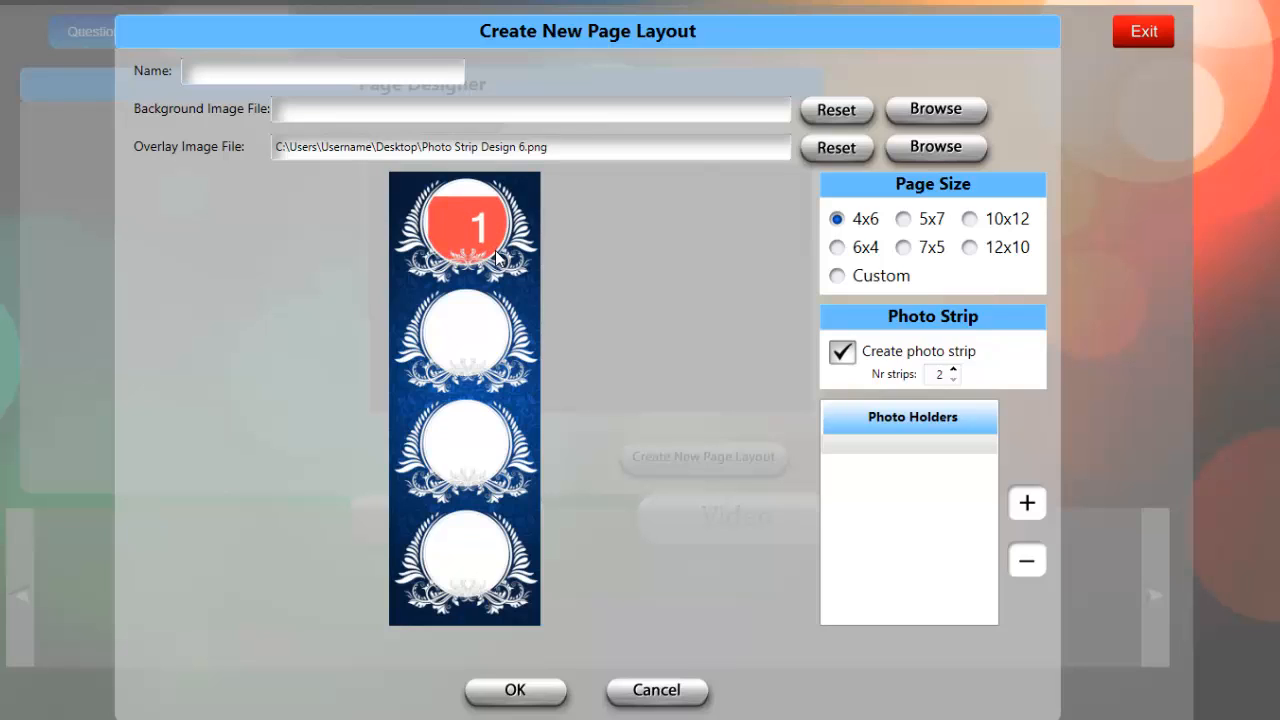
pyautogui.moveTo(478, 240)
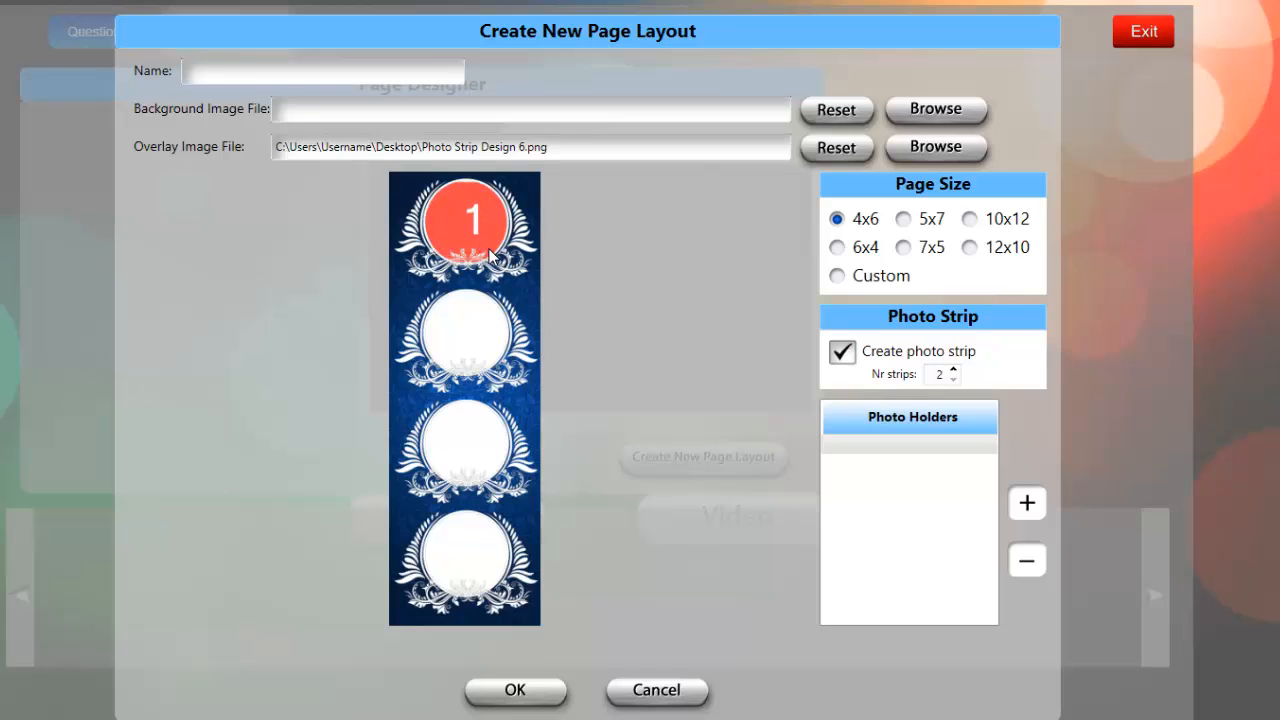
pyautogui.moveTo(478, 248)
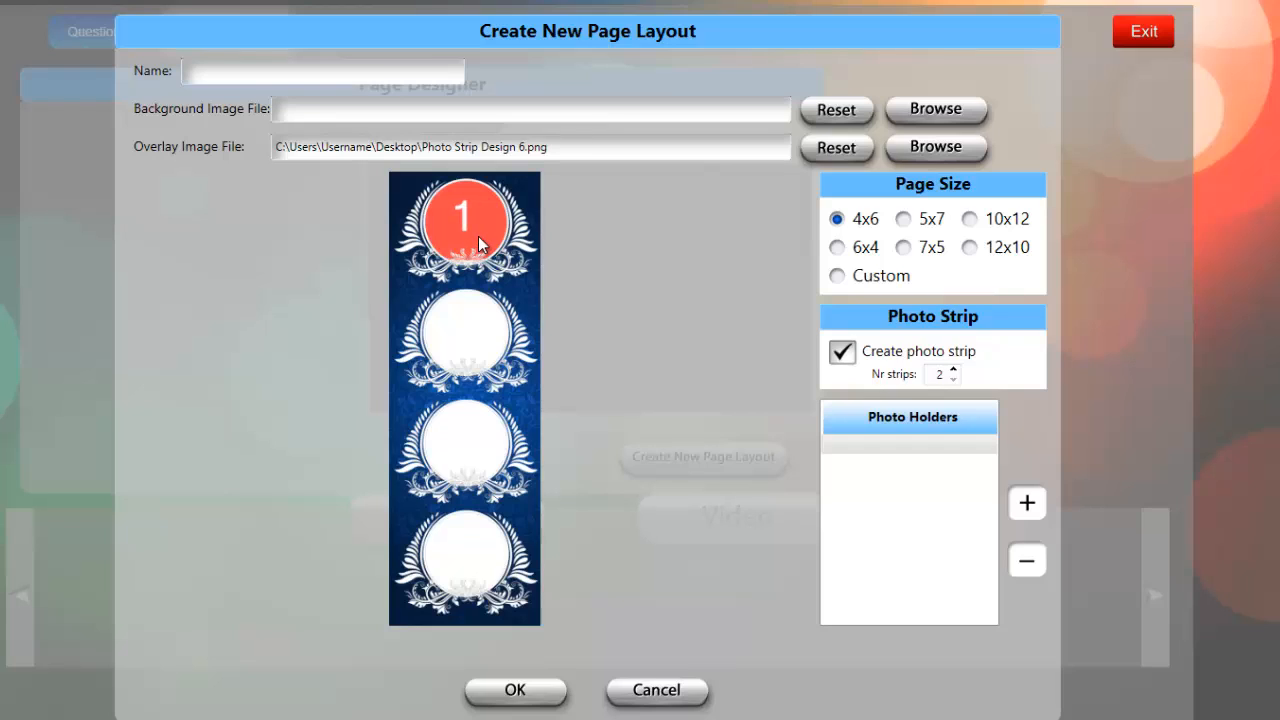
pyautogui.moveTo(490, 256)
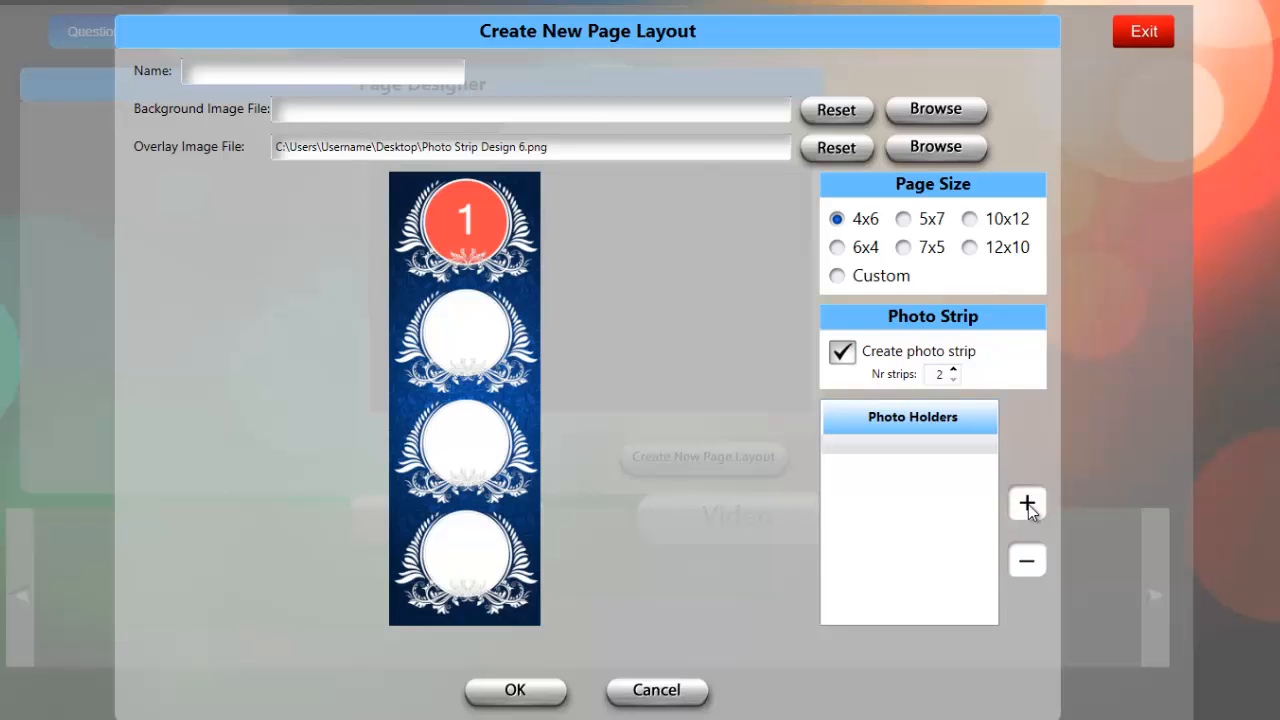
# - Add photo holder 2 and position it over the second circle of the strip
pyautogui.click(1026, 504)
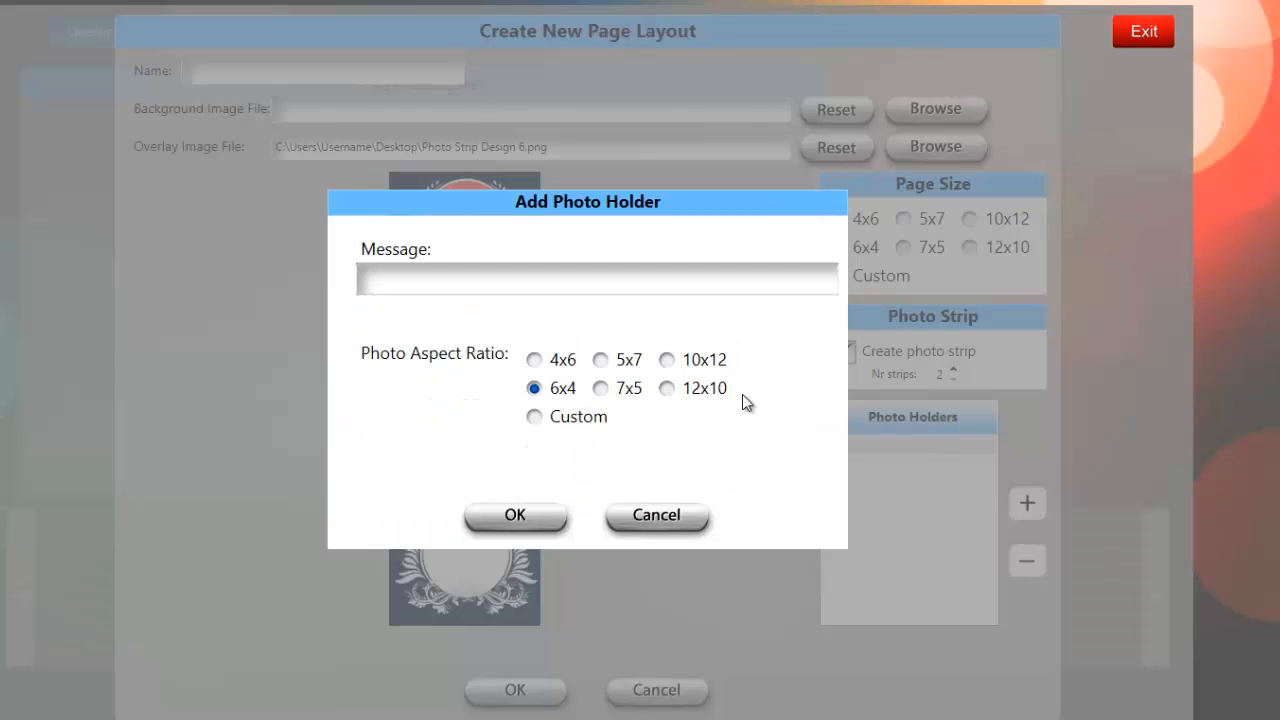
pyautogui.click(516, 516)
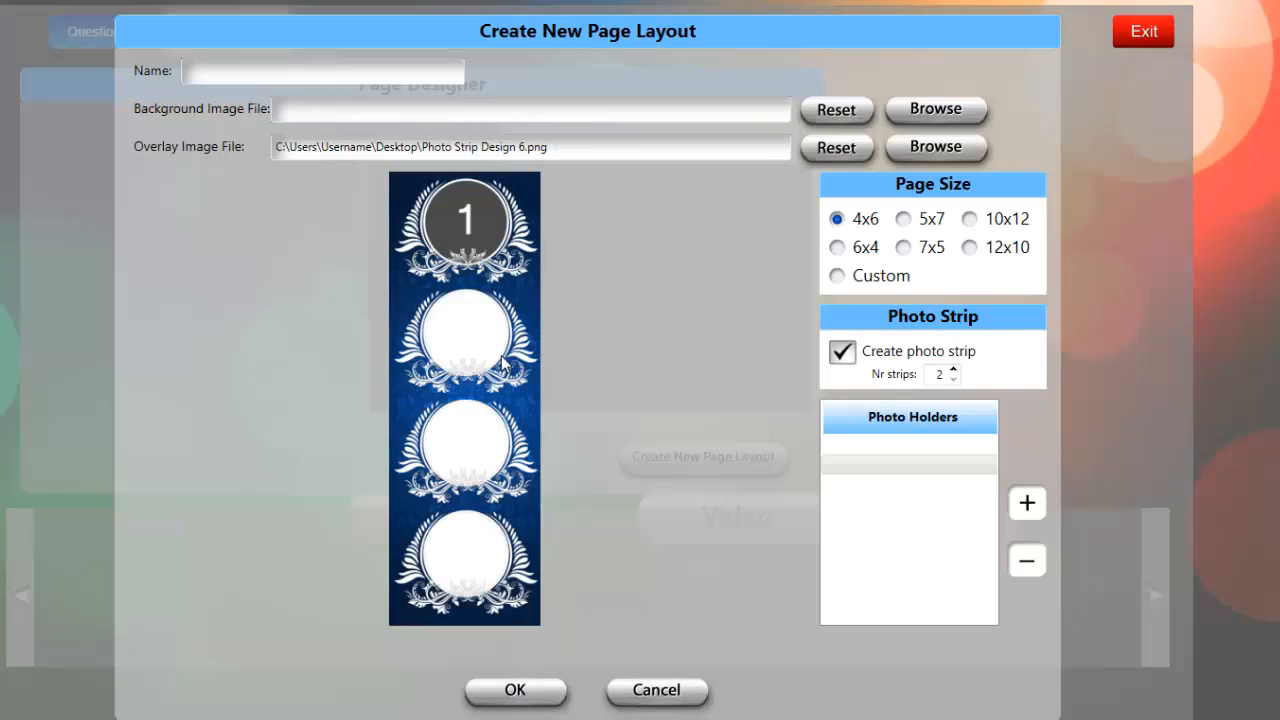
pyautogui.click(464, 330)
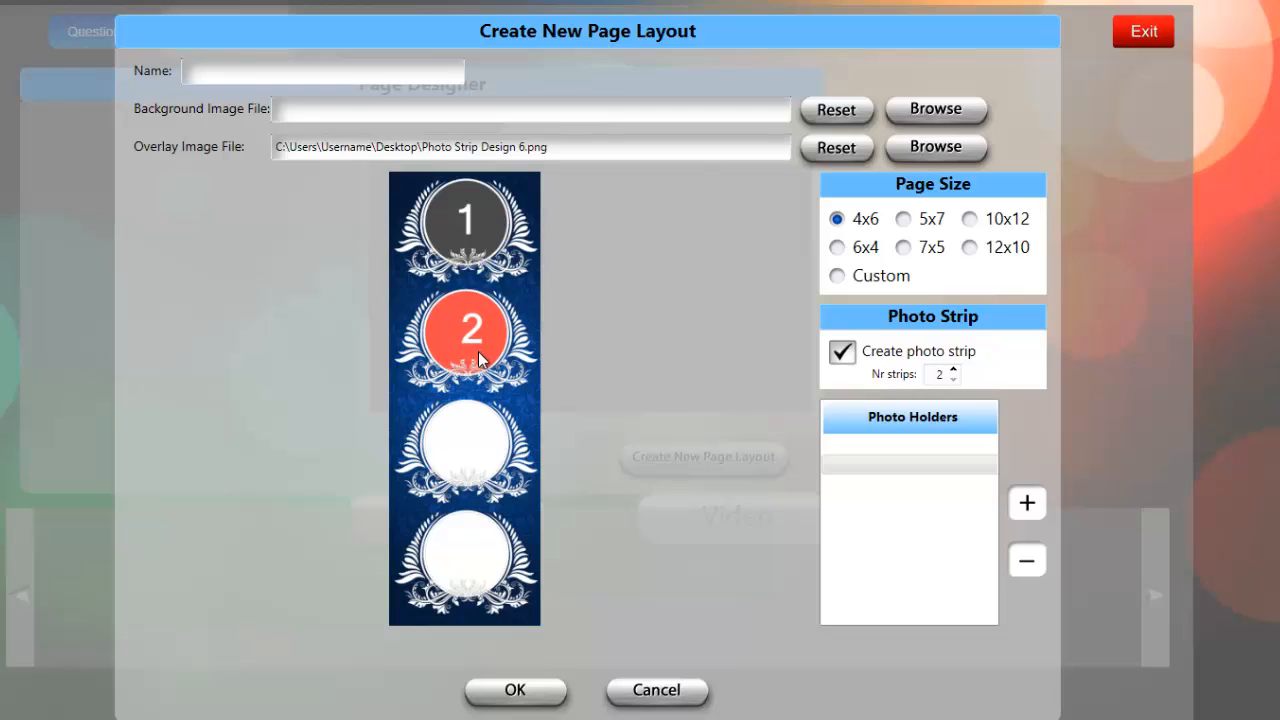
pyautogui.moveTo(468, 350)
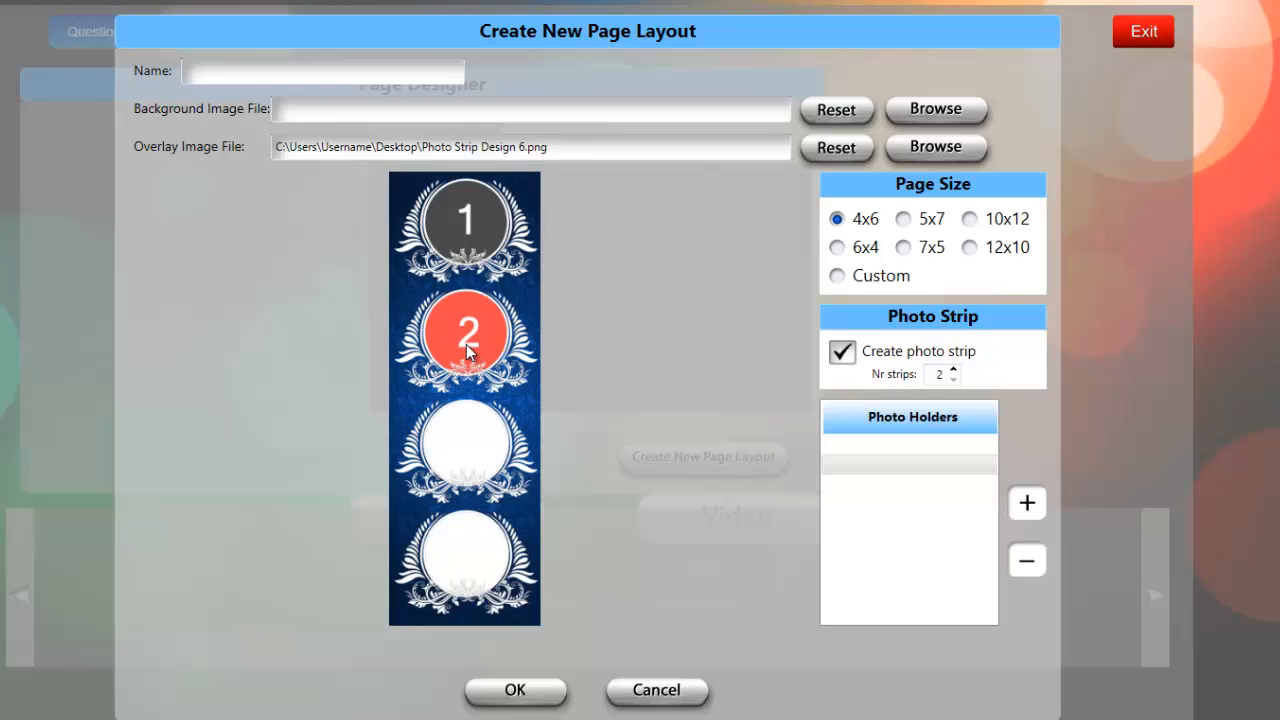
pyautogui.moveTo(524, 378)
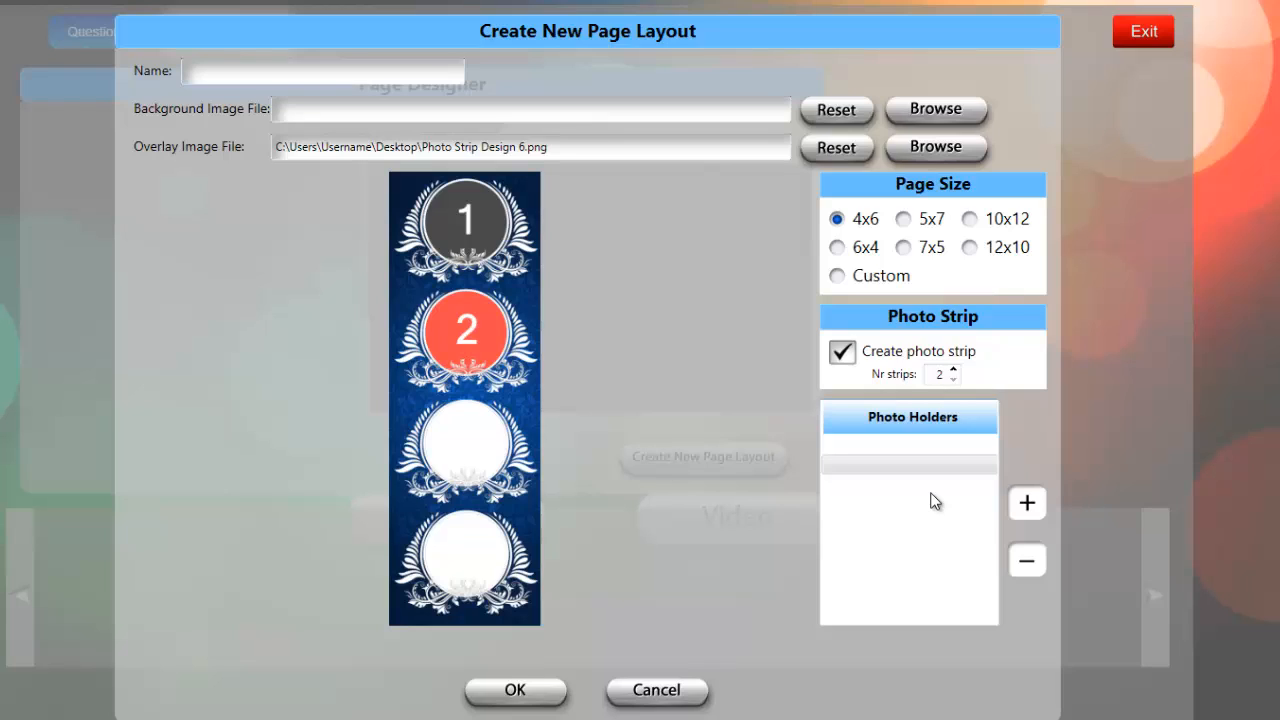
pyautogui.moveTo(984, 502)
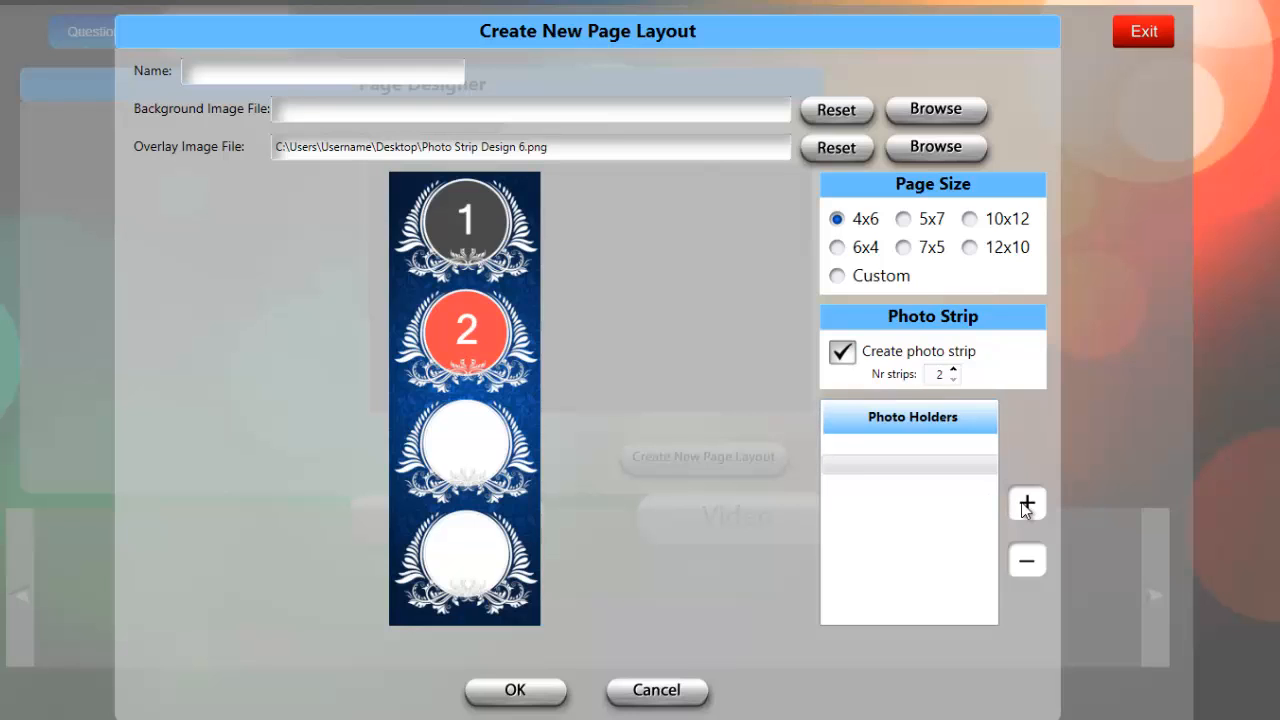
# - Add photo holder 3 with the message 'Get ready for photo number 3 !'
pyautogui.click(1028, 504)
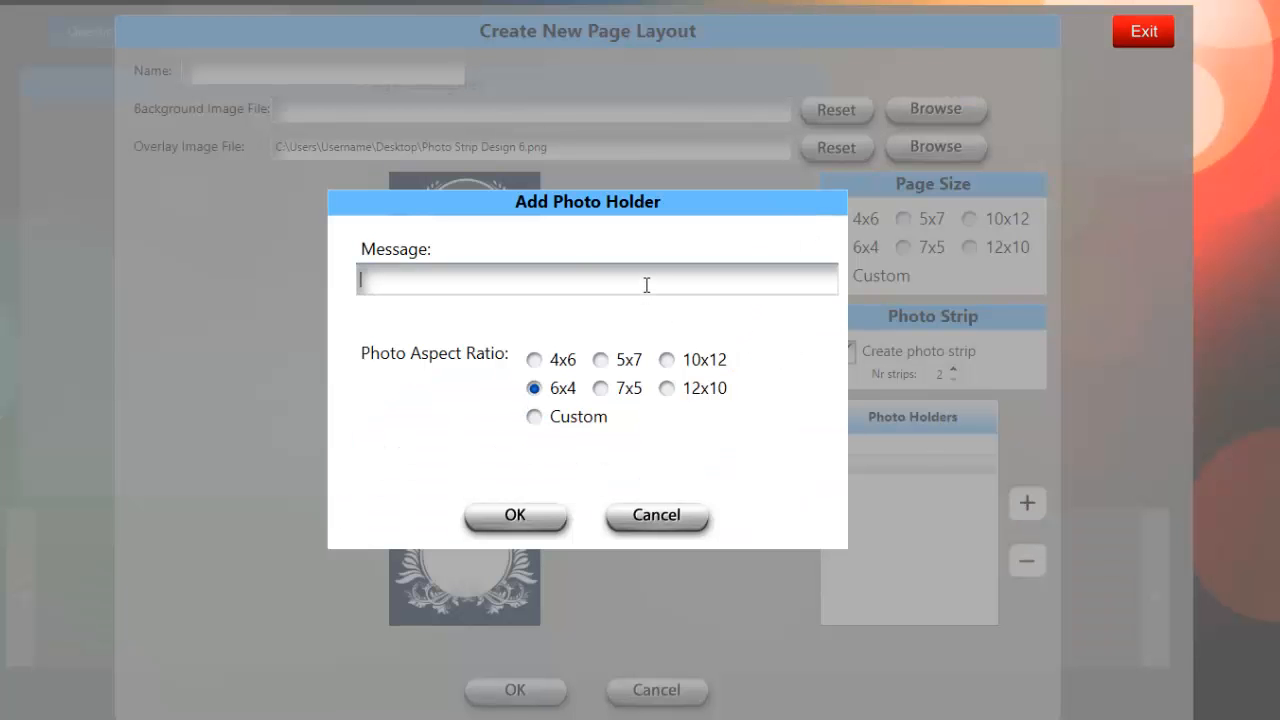
pyautogui.write('Get r')
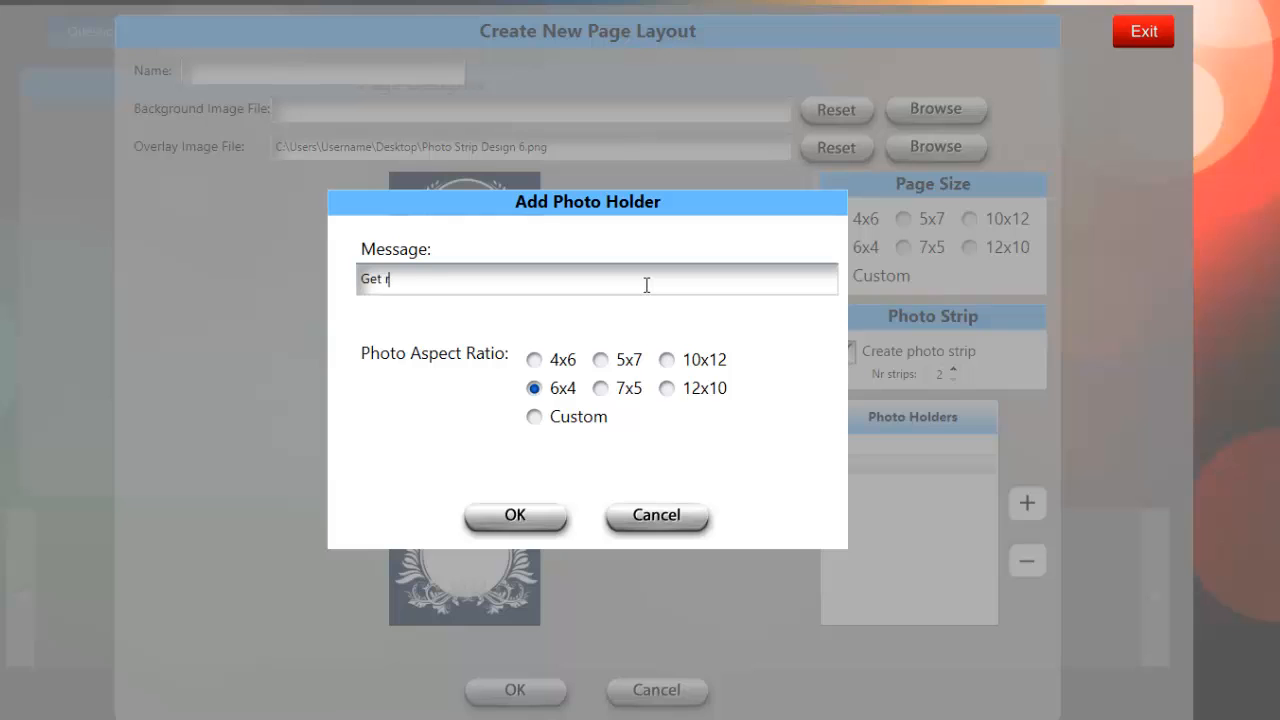
pyautogui.write('eady for p')
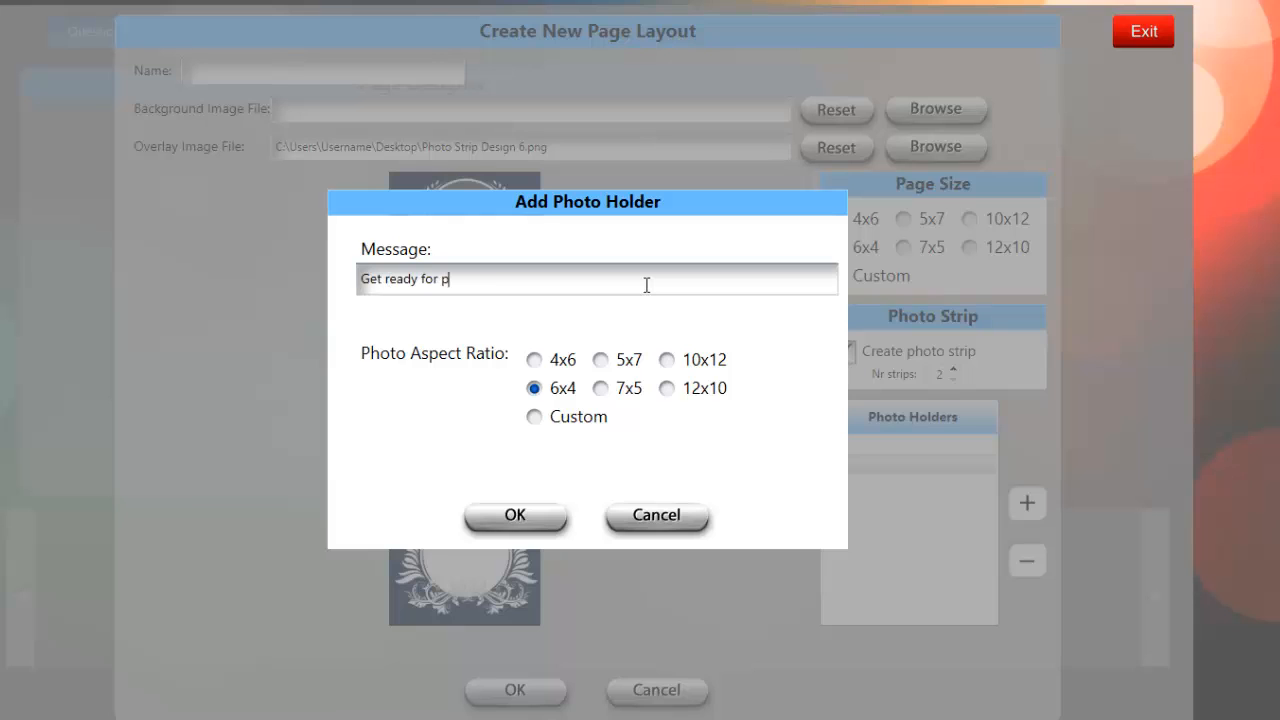
pyautogui.write('hoto number')
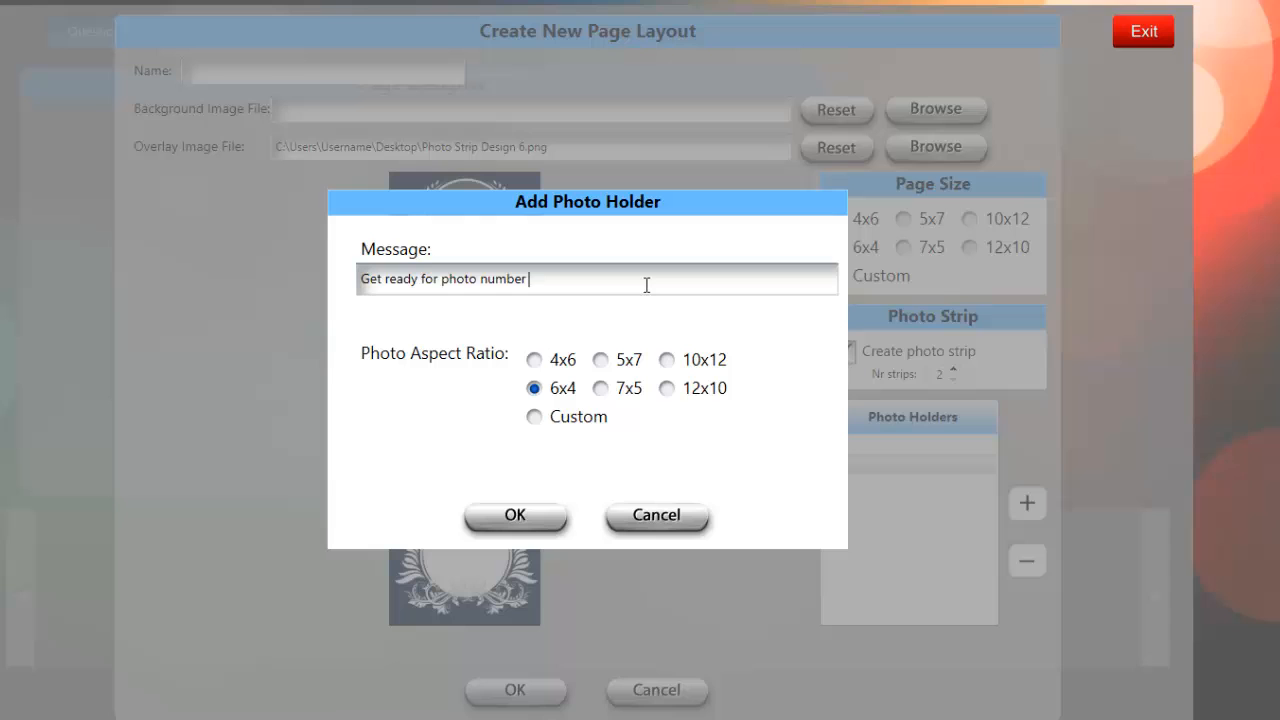
pyautogui.write('3 !')
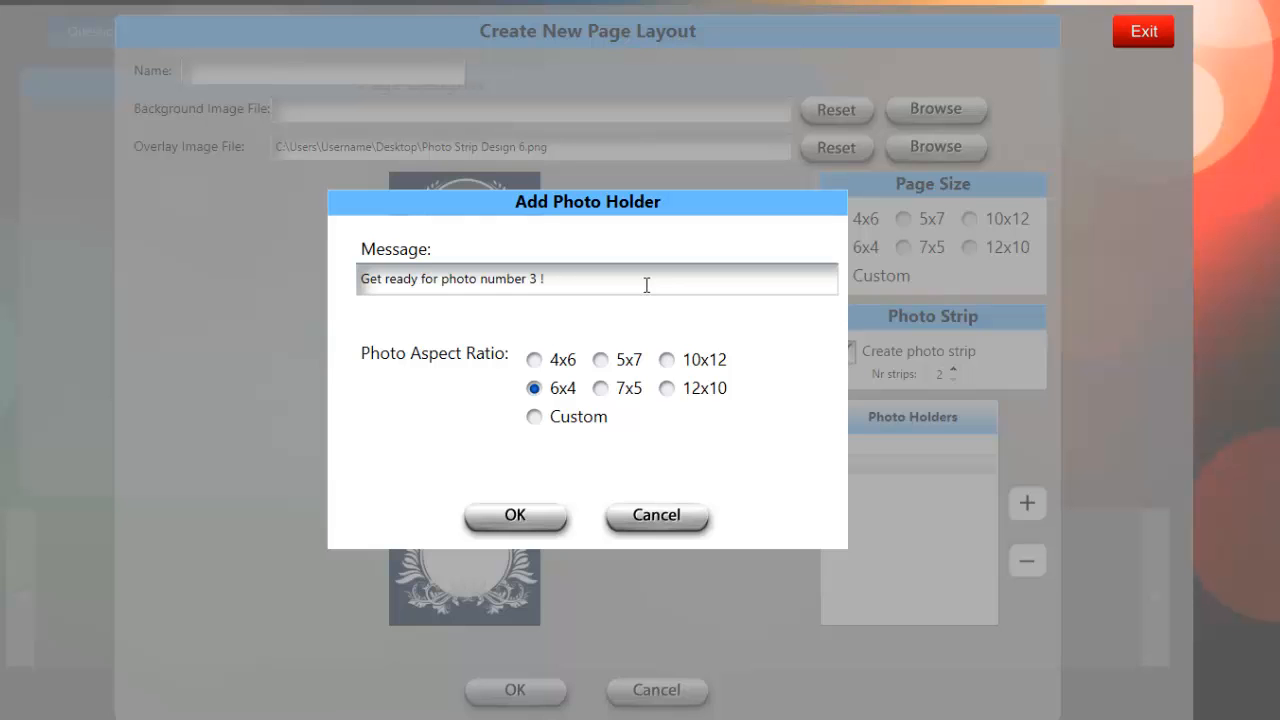
pyautogui.moveTo(532, 522)
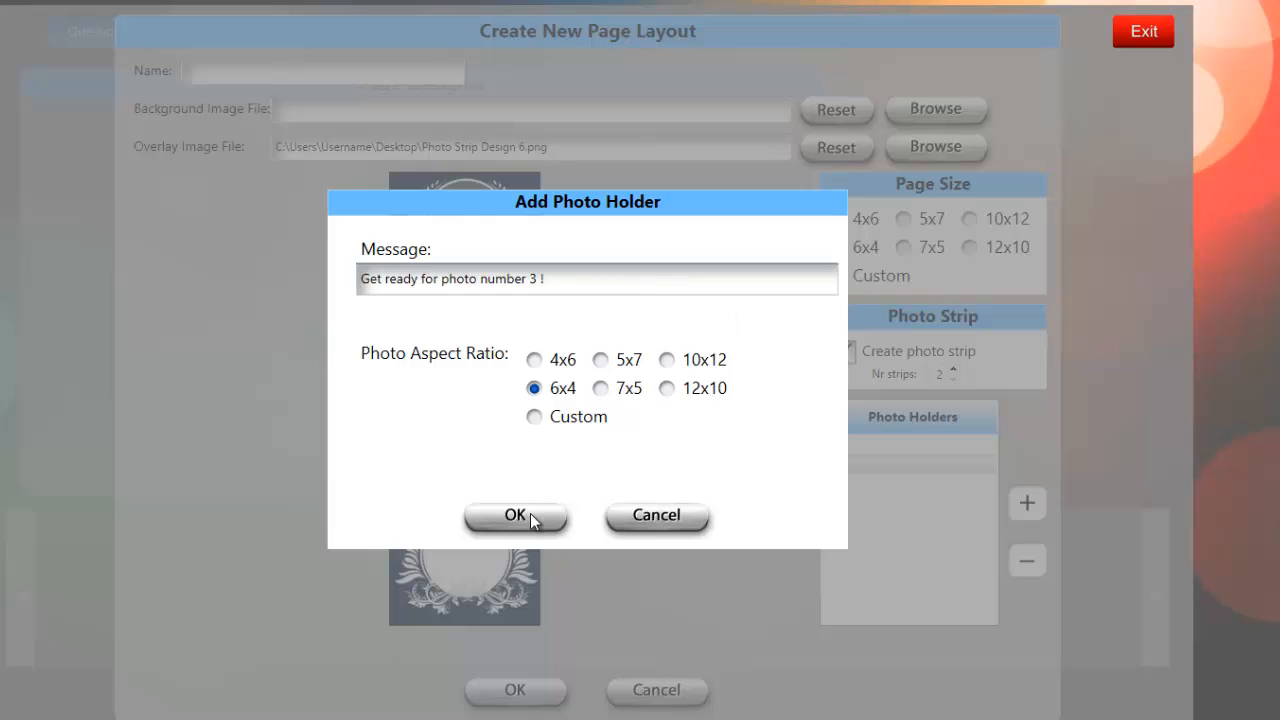
pyautogui.click(516, 516)
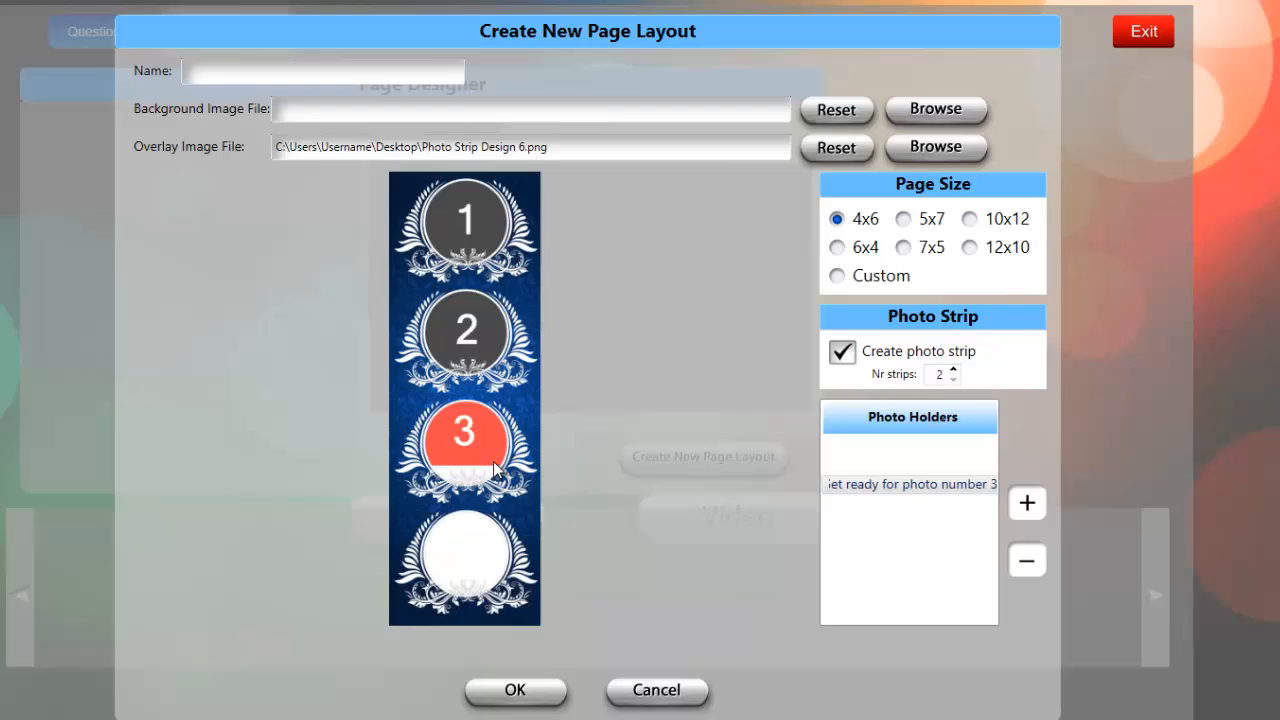
pyautogui.moveTo(484, 456)
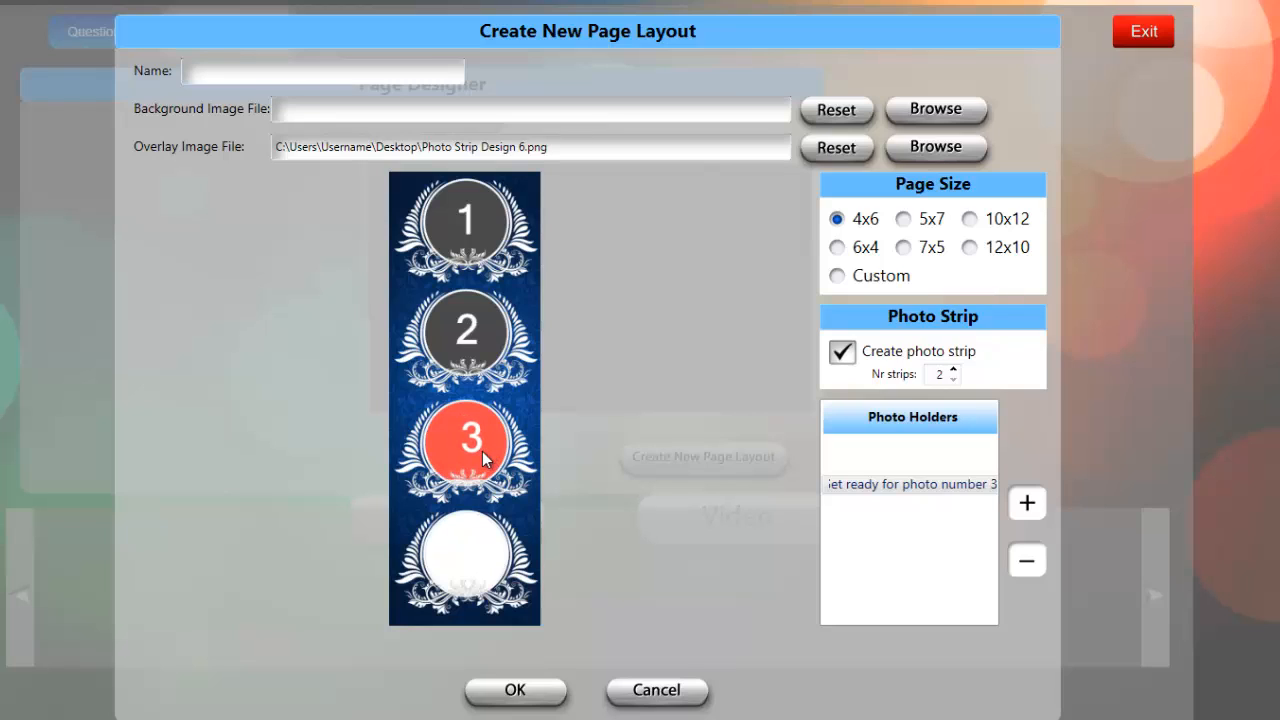
pyautogui.moveTo(476, 452)
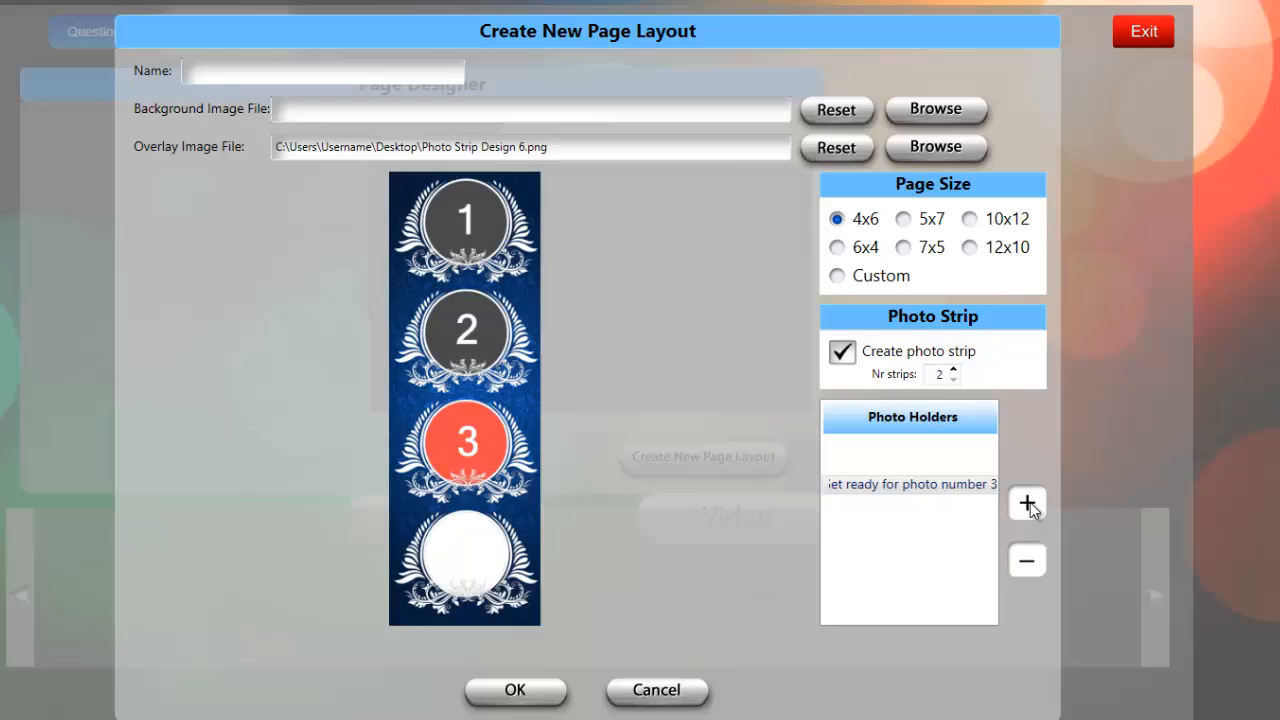
# - Add photo holder 4 with the message 'Smile! Last Chance!!!' and select it on the strip
pyautogui.click(1028, 504)
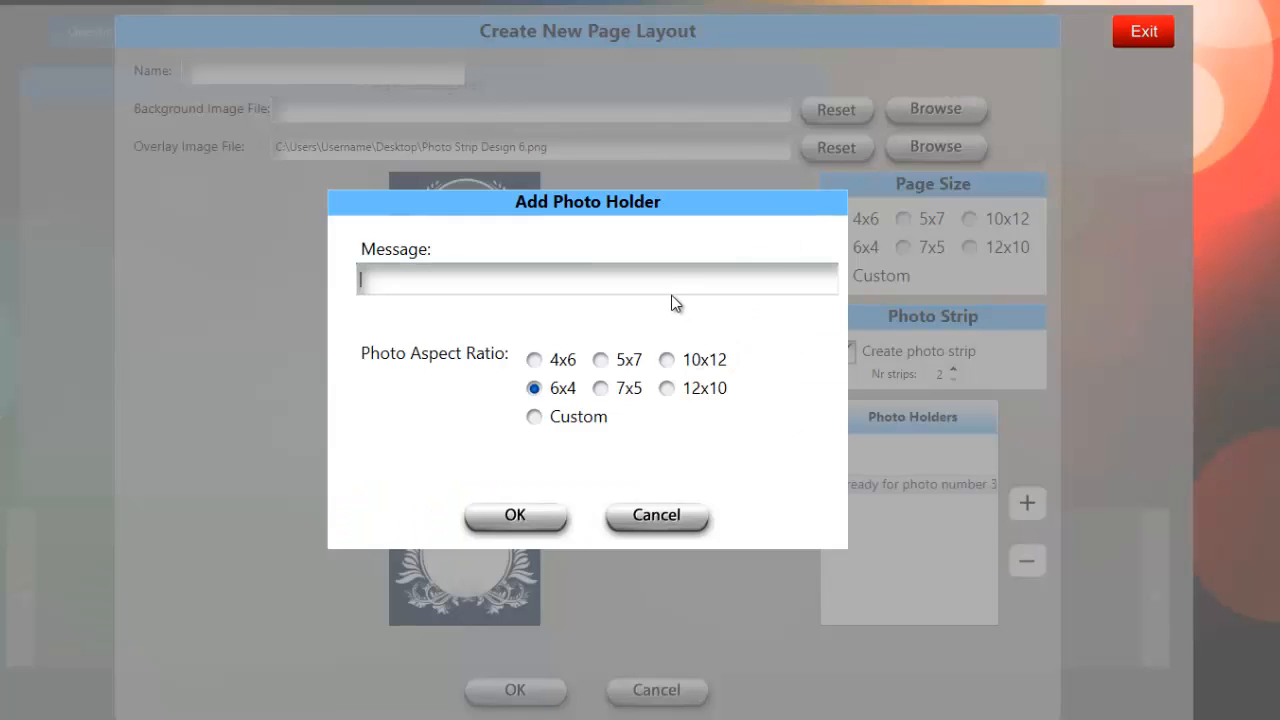
pyautogui.moveTo(672, 288)
pyautogui.write('Smile! L')
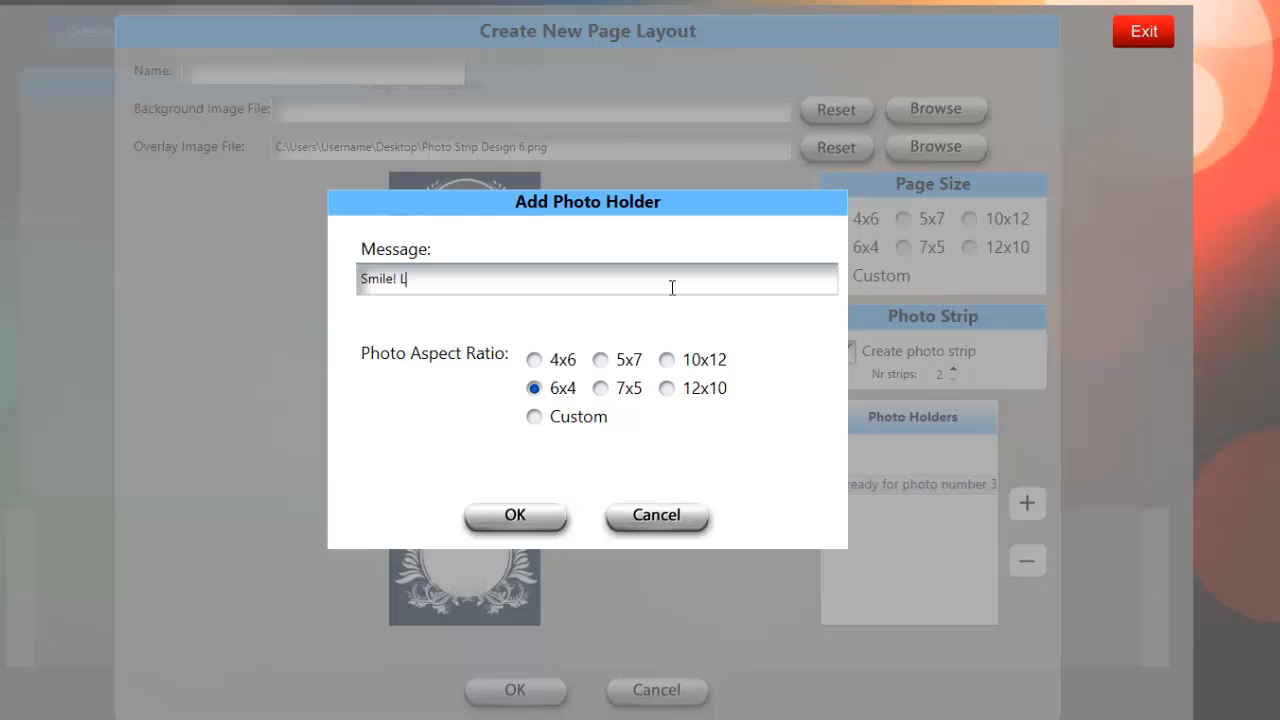
pyautogui.write('ast Chance!!!')
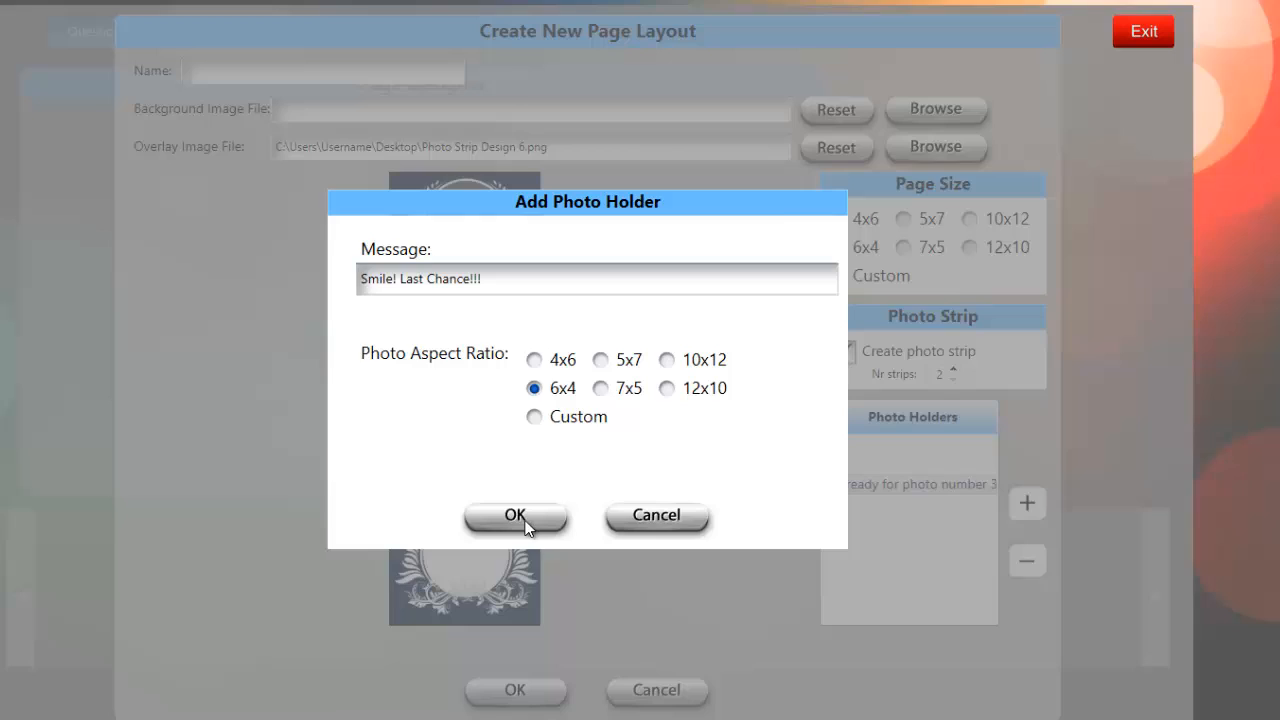
pyautogui.click(516, 516)
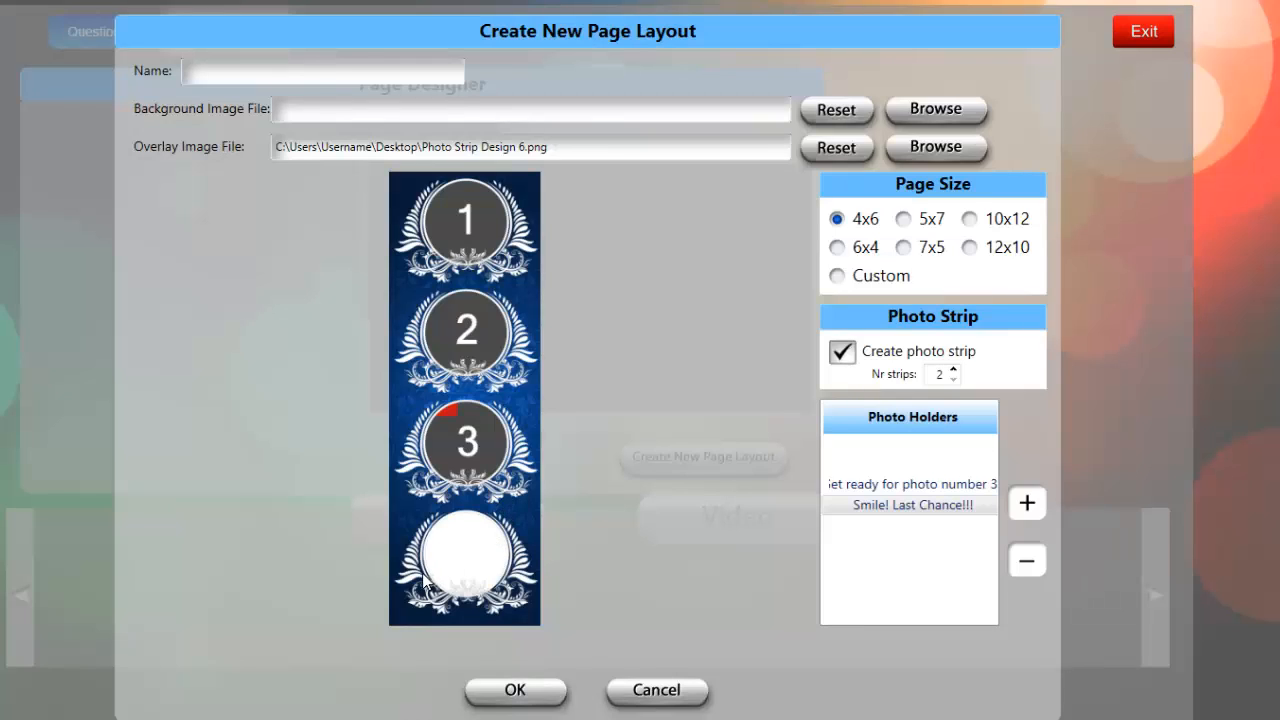
pyautogui.click(464, 560)
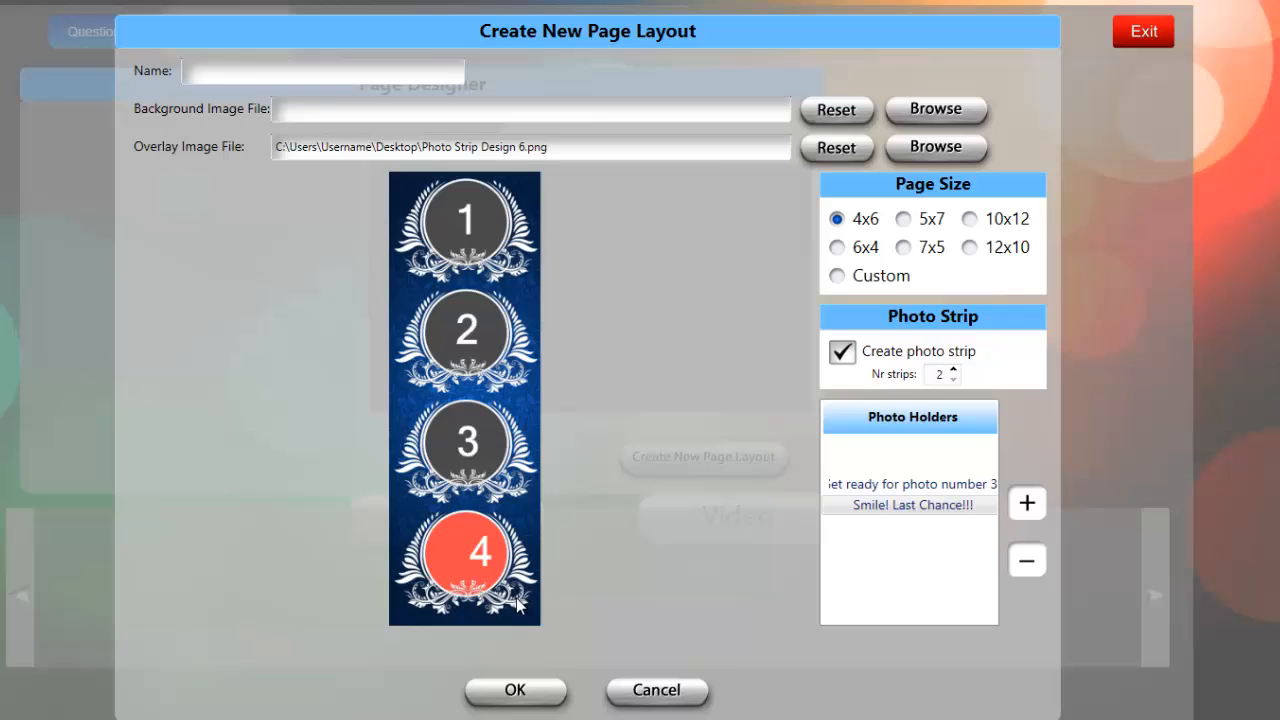
pyautogui.moveTo(456, 558)
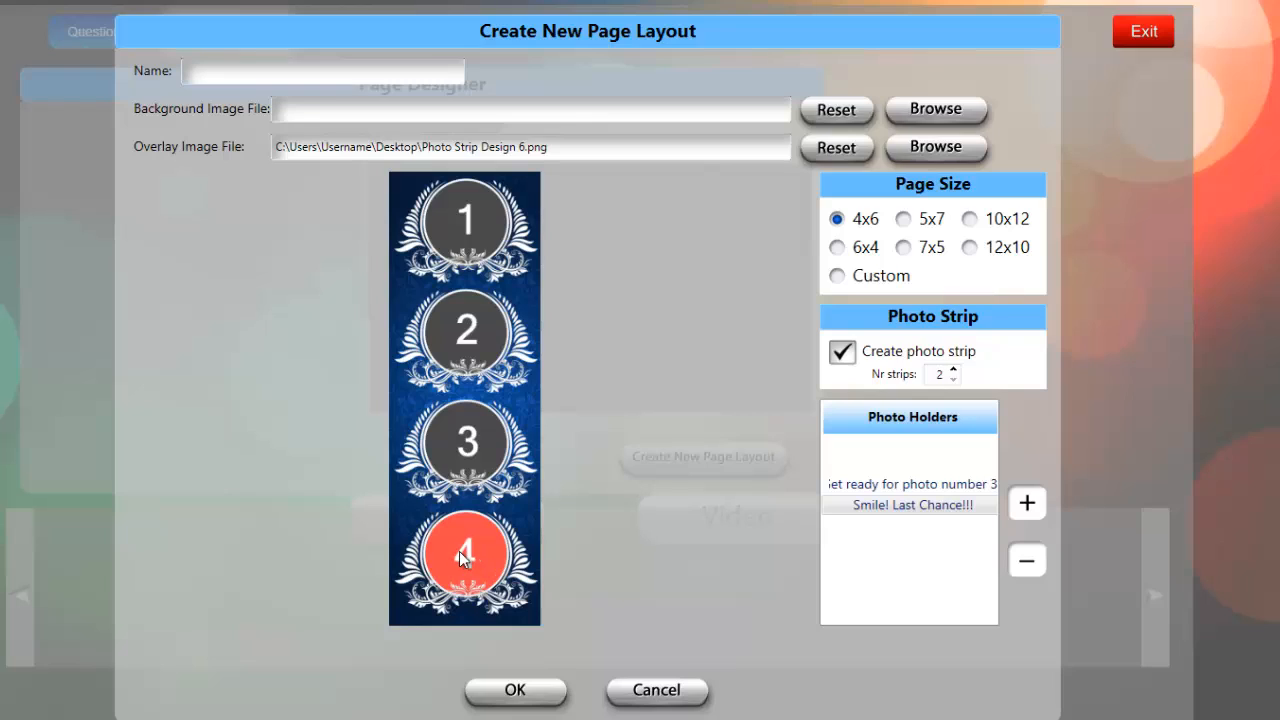
pyautogui.moveTo(672, 514)
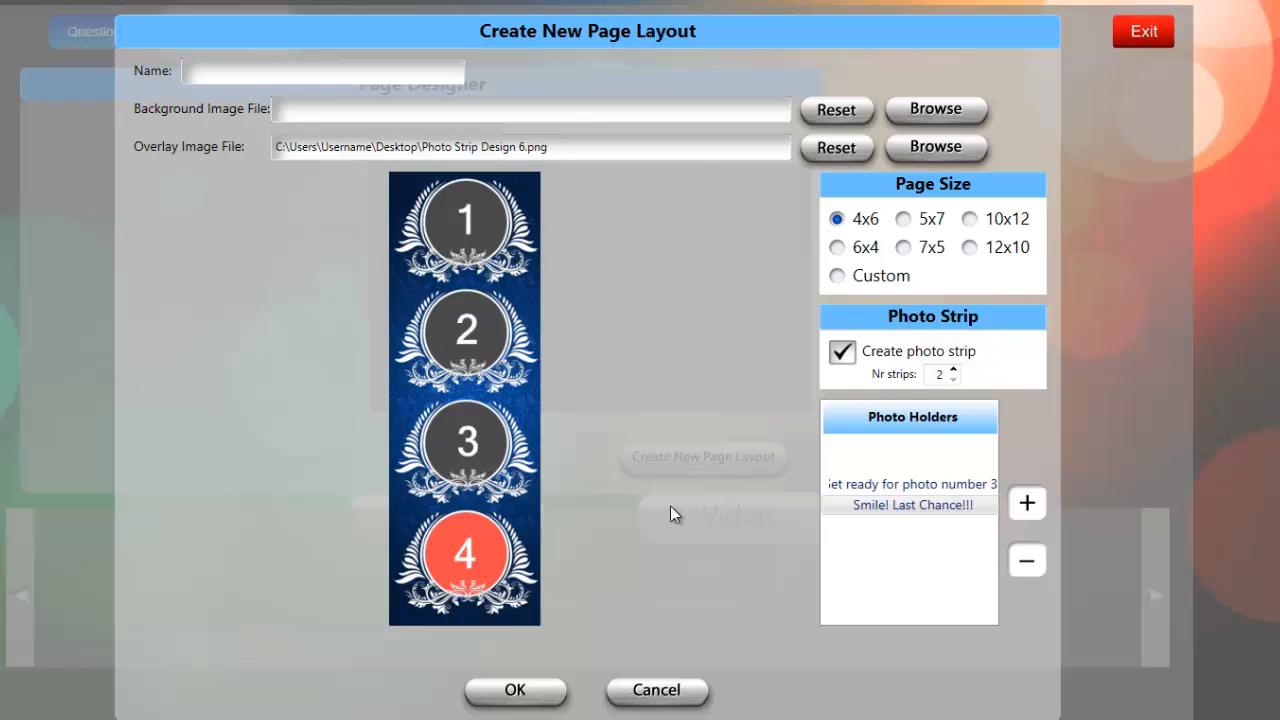
pyautogui.moveTo(484, 212)
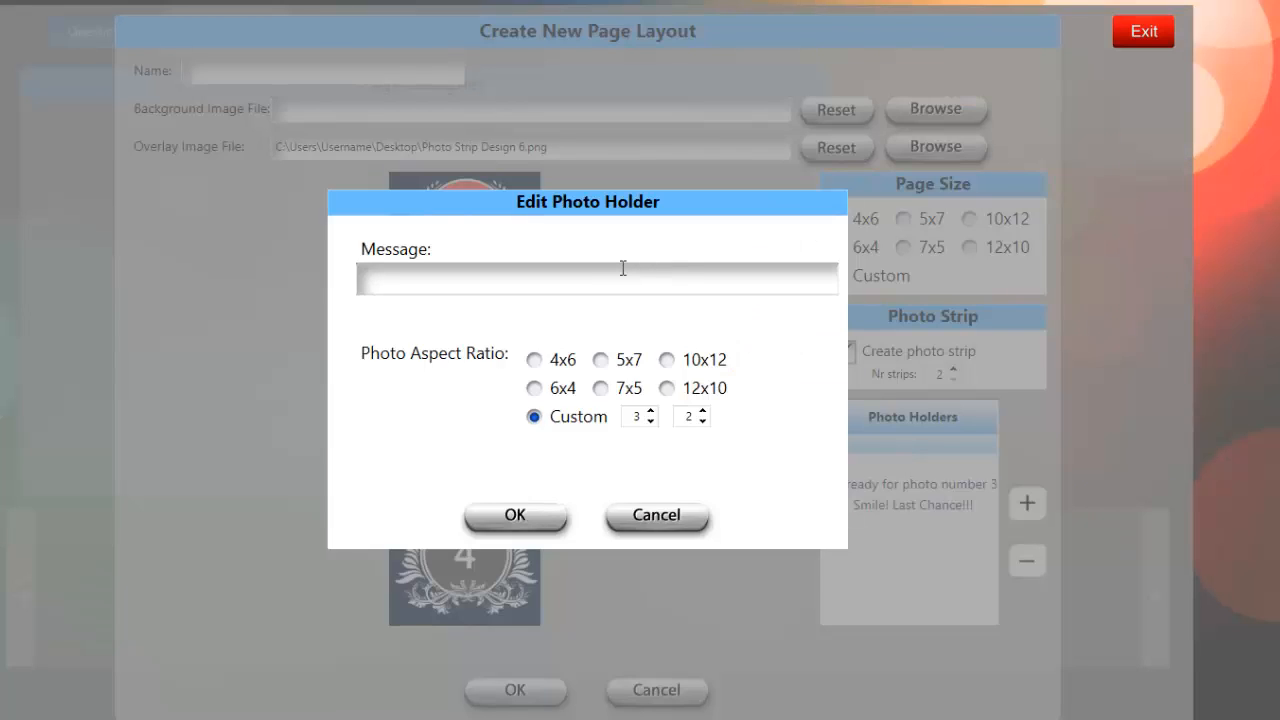
# - Set the first photo holder's message to 'Get ready for photo 1 !'
pyautogui.click(596, 278)
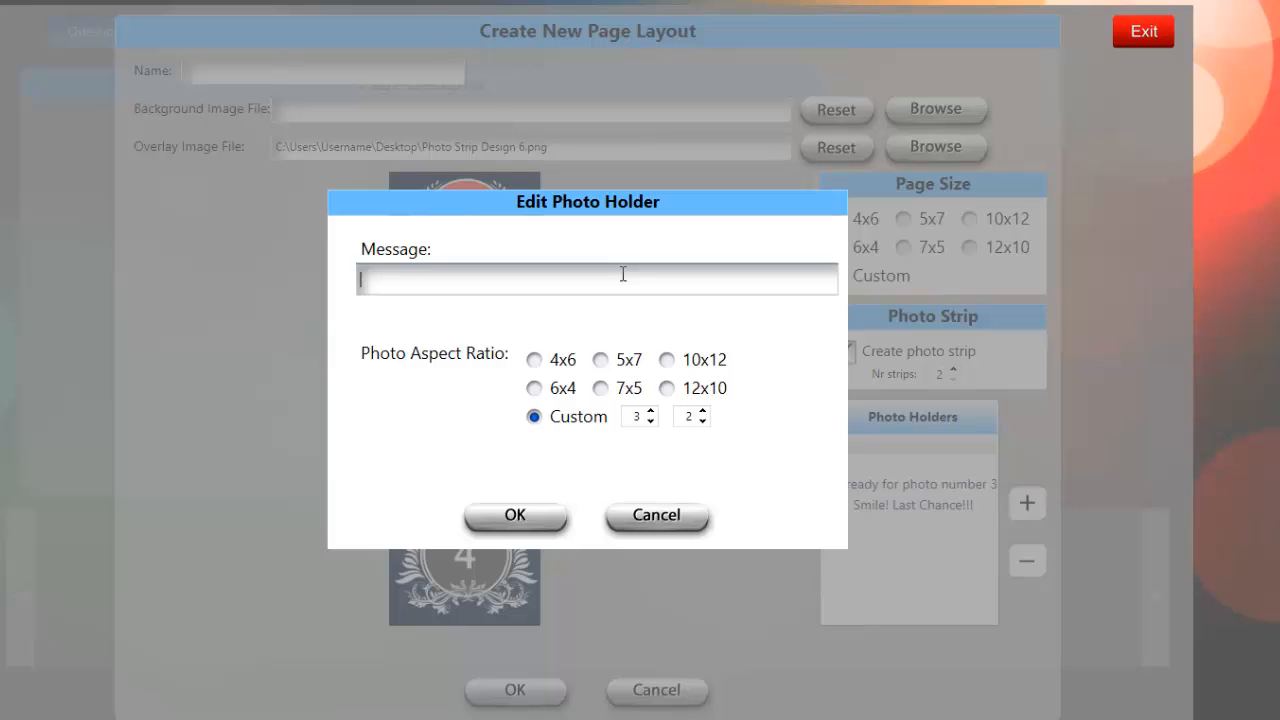
pyautogui.write('Get ready for')
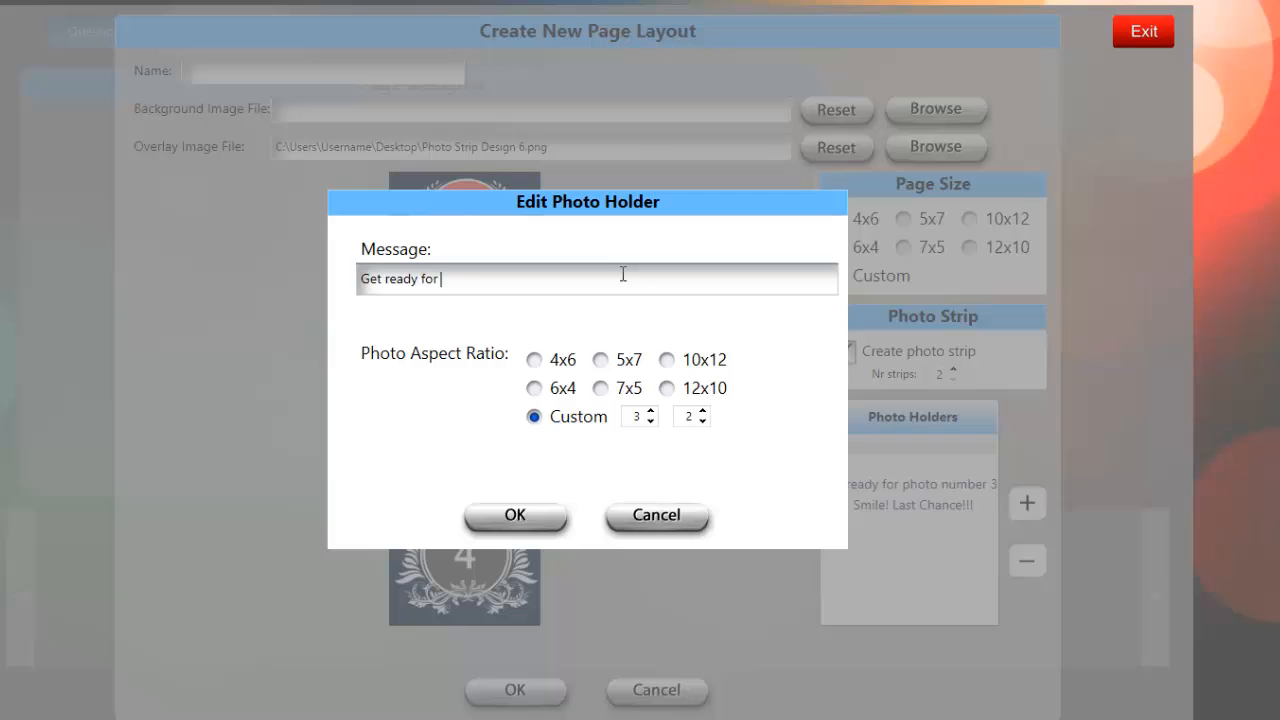
pyautogui.write('photo 1 !')
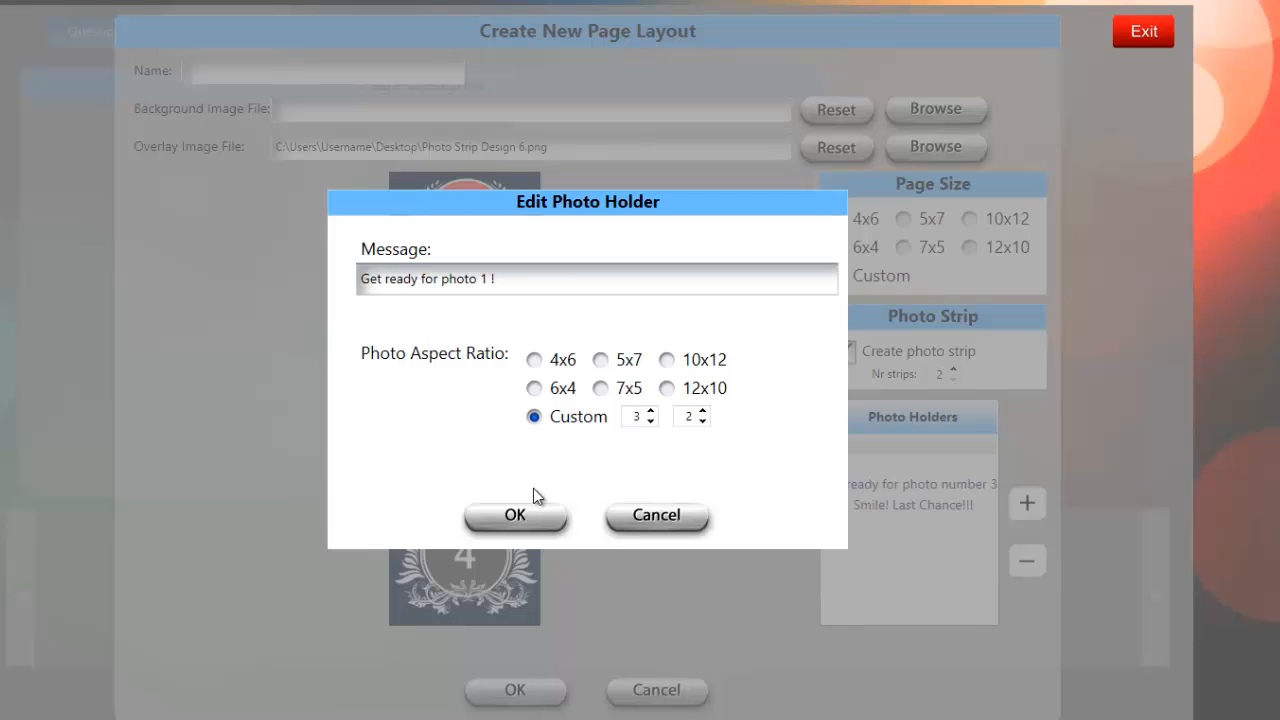
pyautogui.click(516, 516)
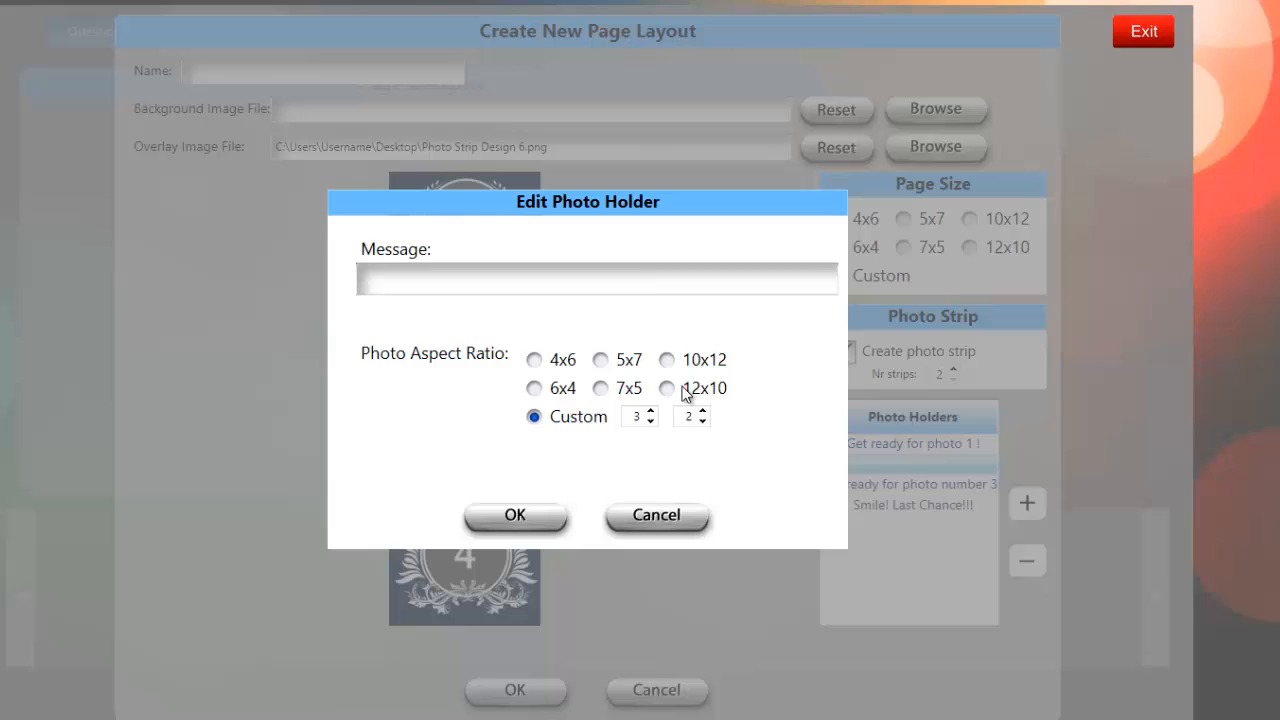
# - Set the second photo holder's message to 'Get crazy!'
pyautogui.click(636, 278)
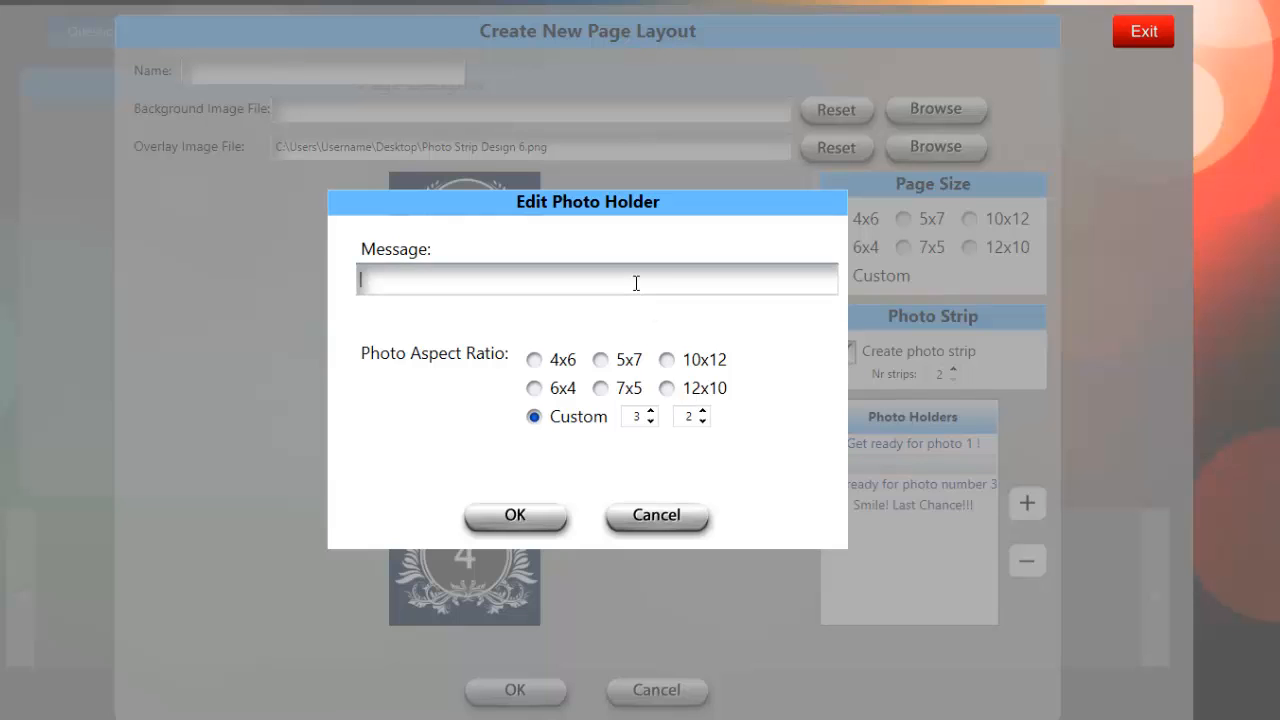
pyautogui.write('Get crazy!')
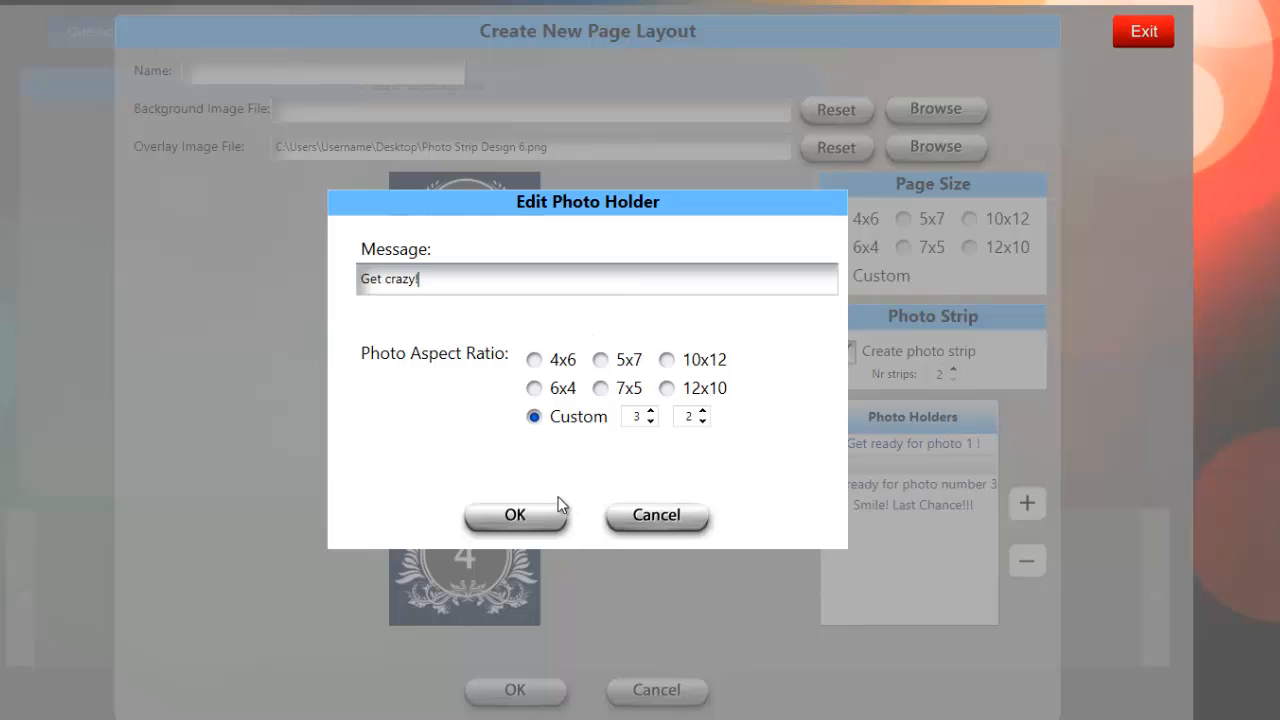
pyautogui.click(516, 516)
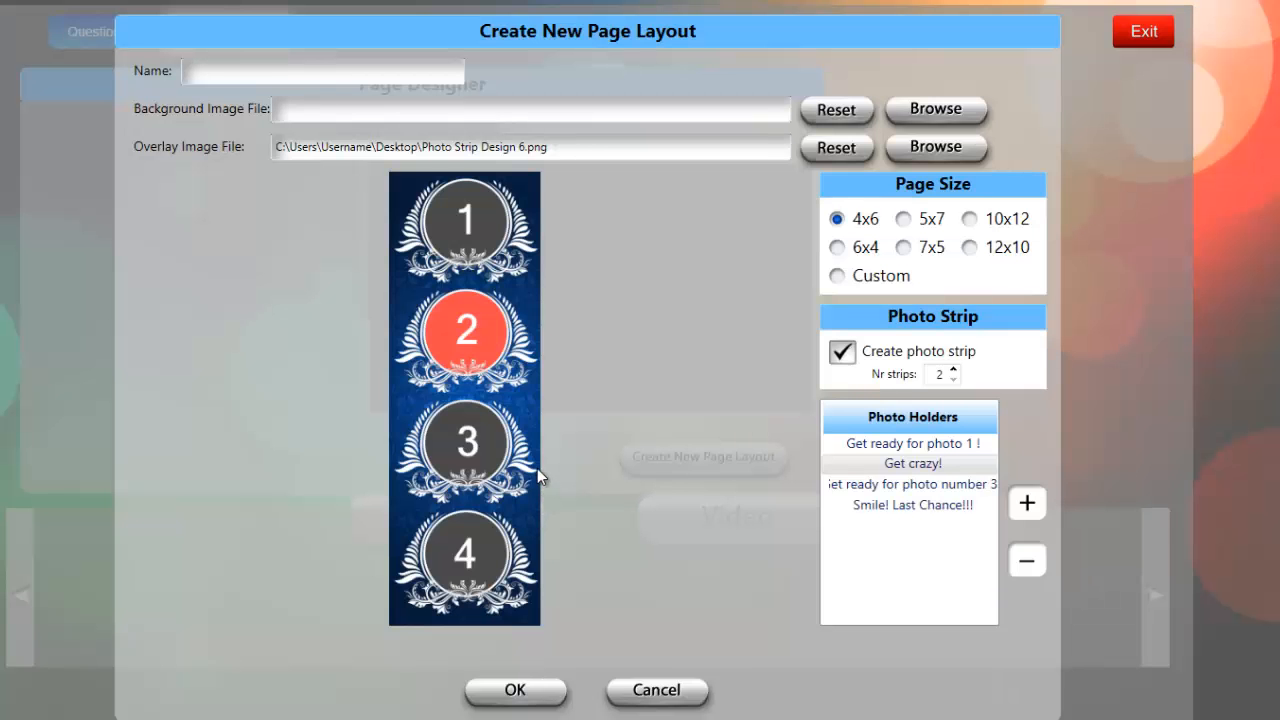
pyautogui.moveTo(632, 508)
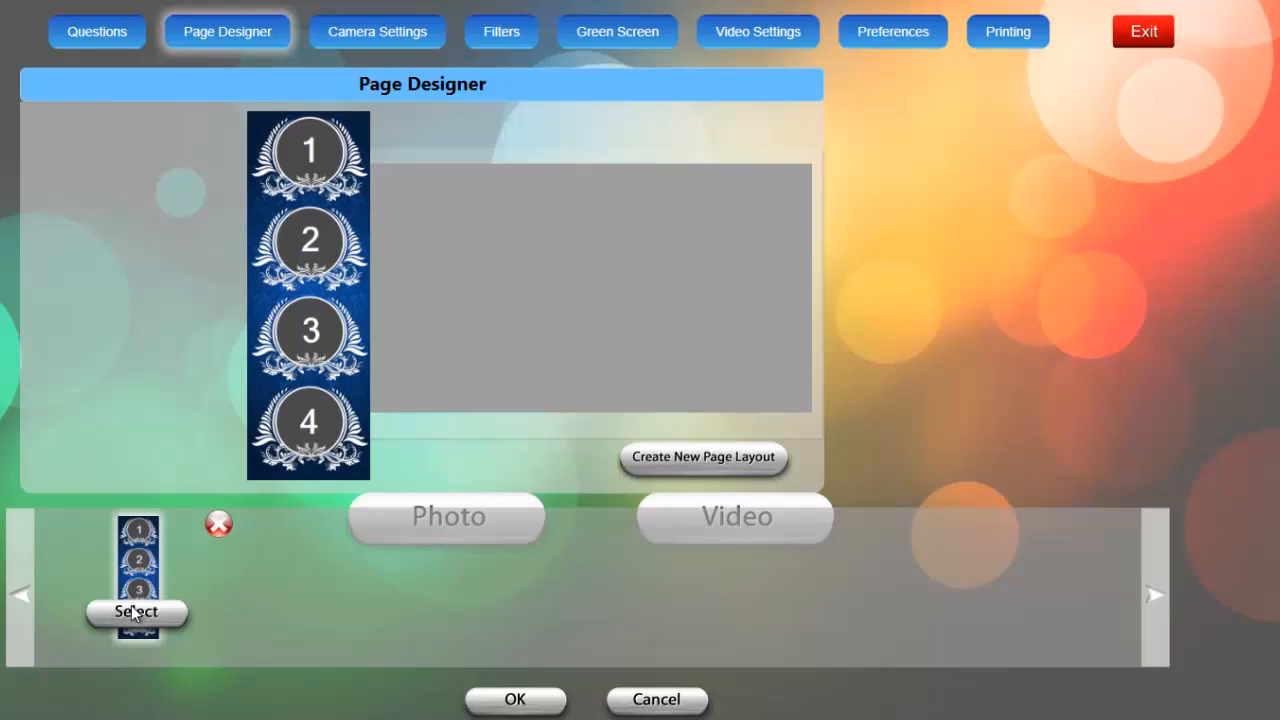
pyautogui.moveTo(144, 628)
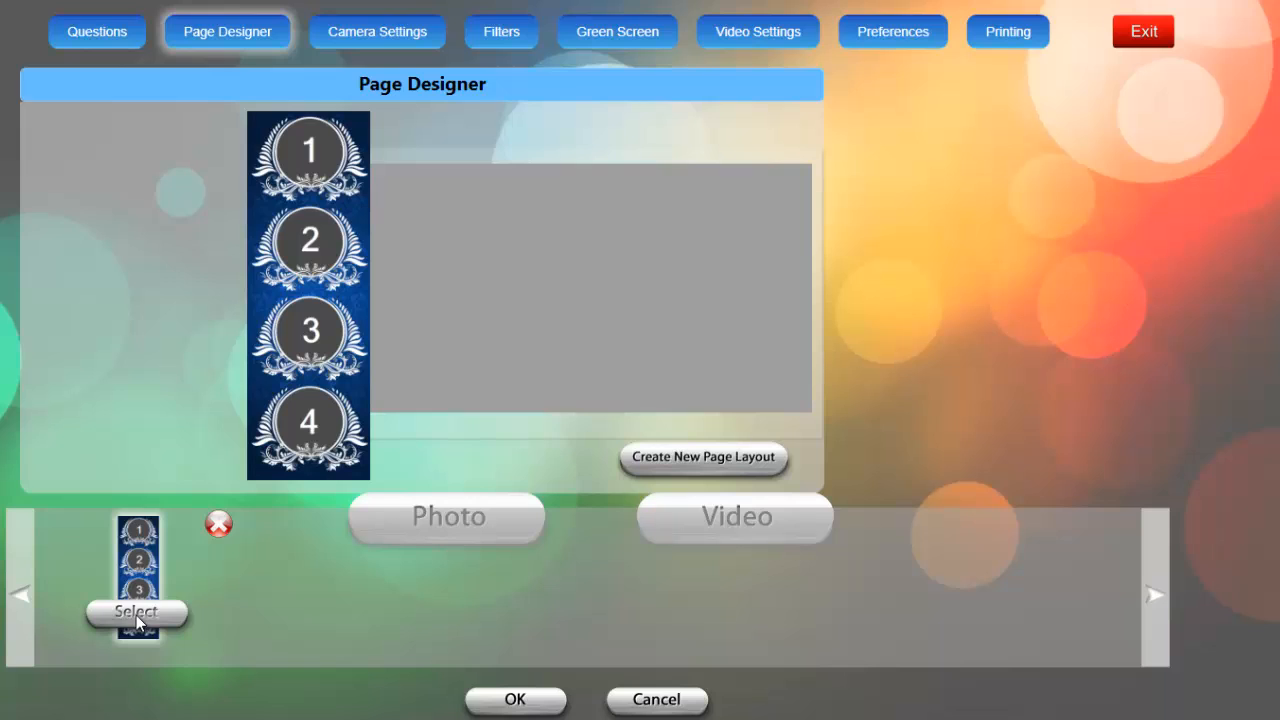
pyautogui.moveTo(270, 620)
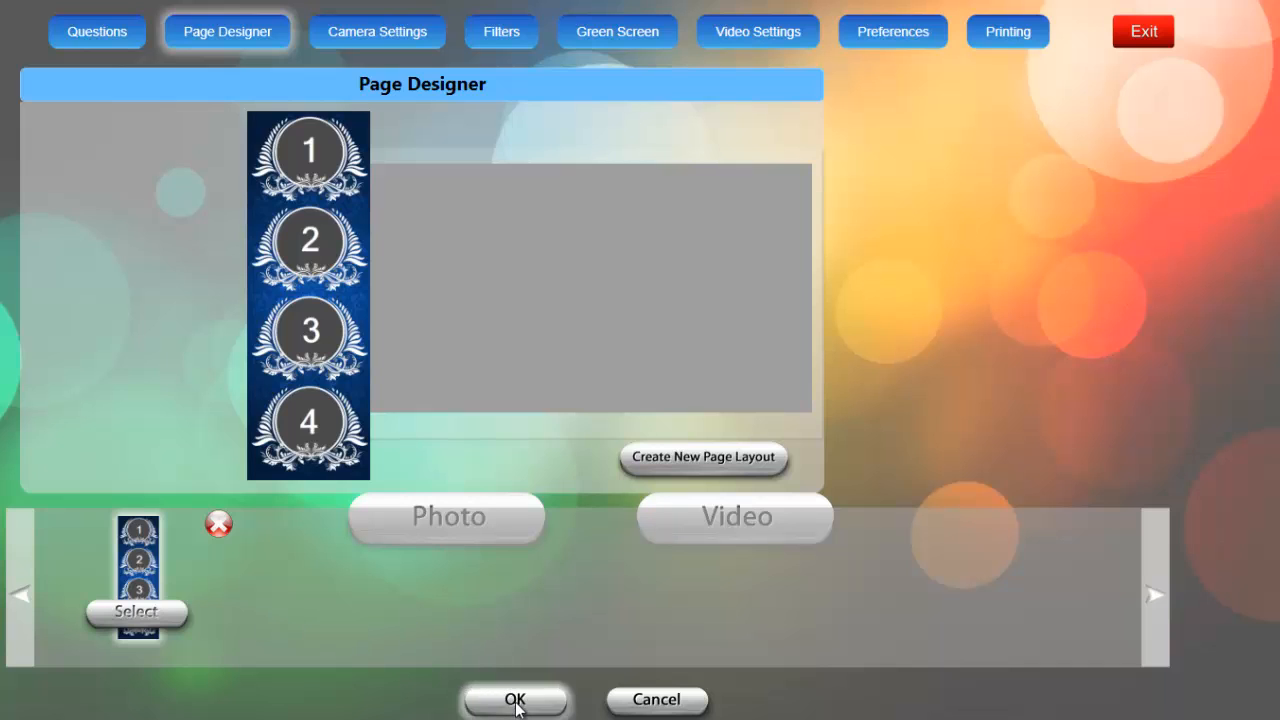
# - Confirm the selected blue strip layout and return to the booth's Photo/Video start screen
pyautogui.click(522, 700)
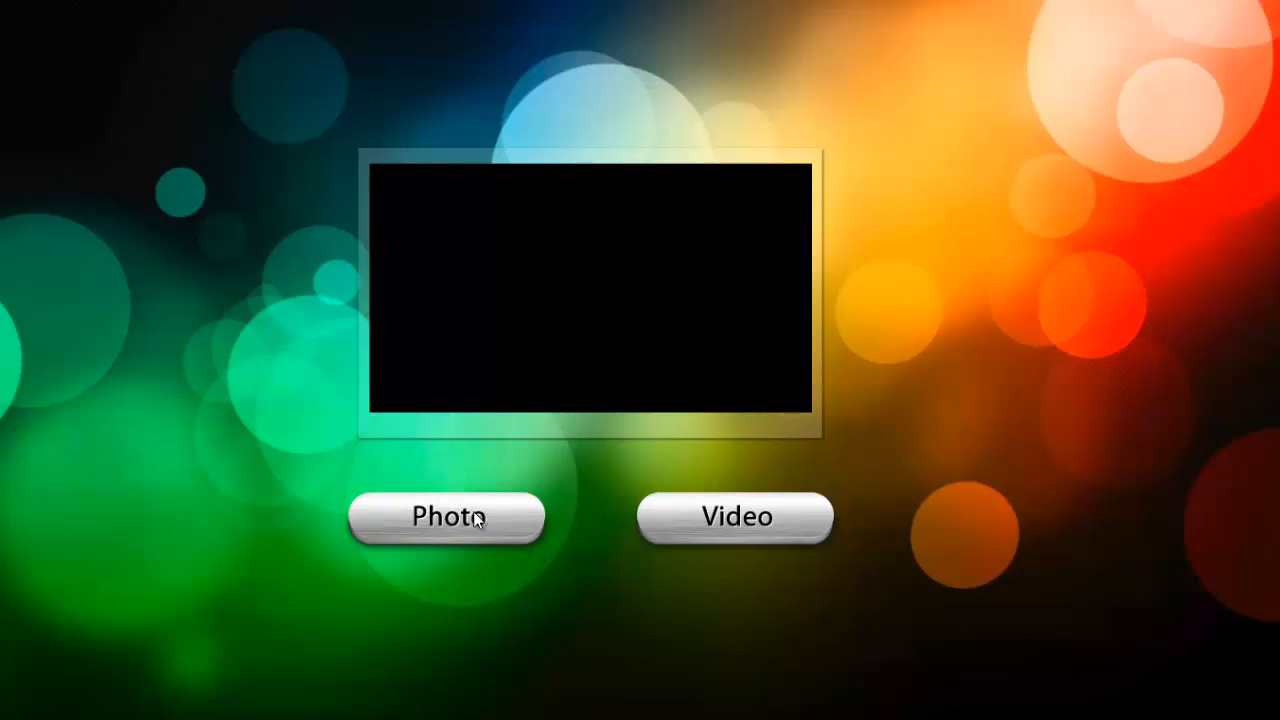
# - Run a four-photo strip capture in the blue ornate layout, then choose Done to return to the live camera
pyautogui.click(446, 516)
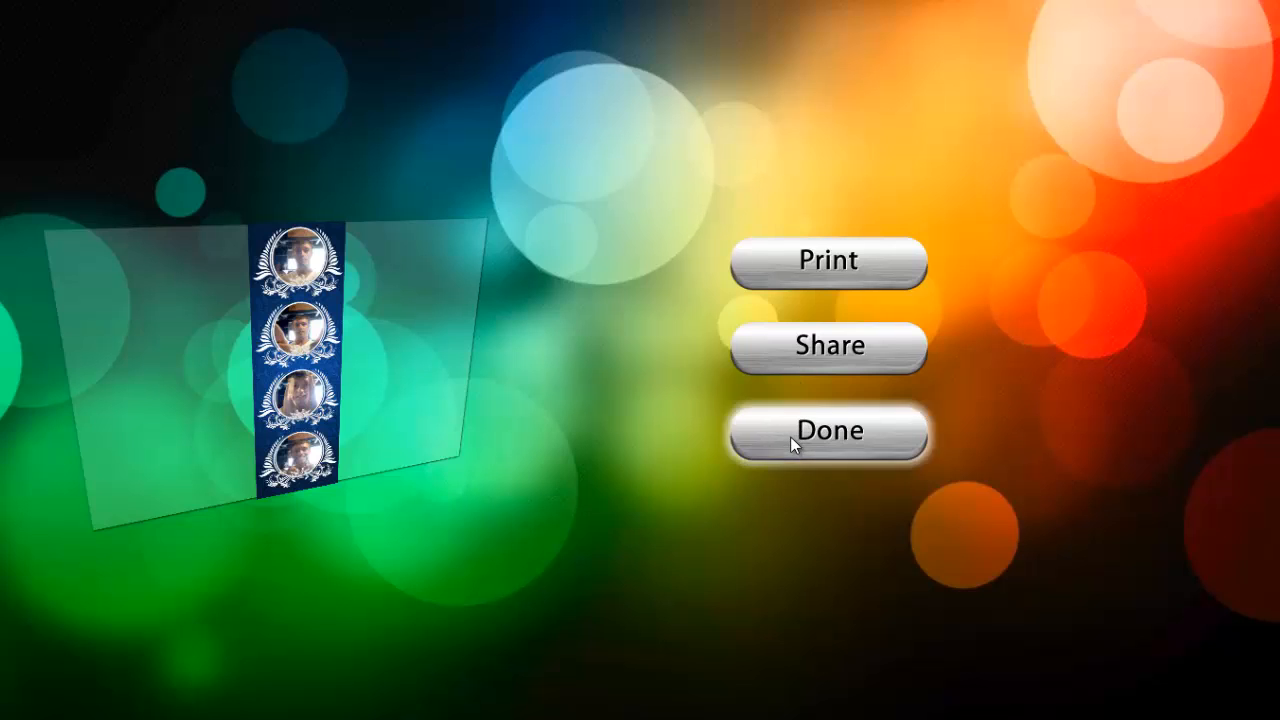
pyautogui.click(832, 432)
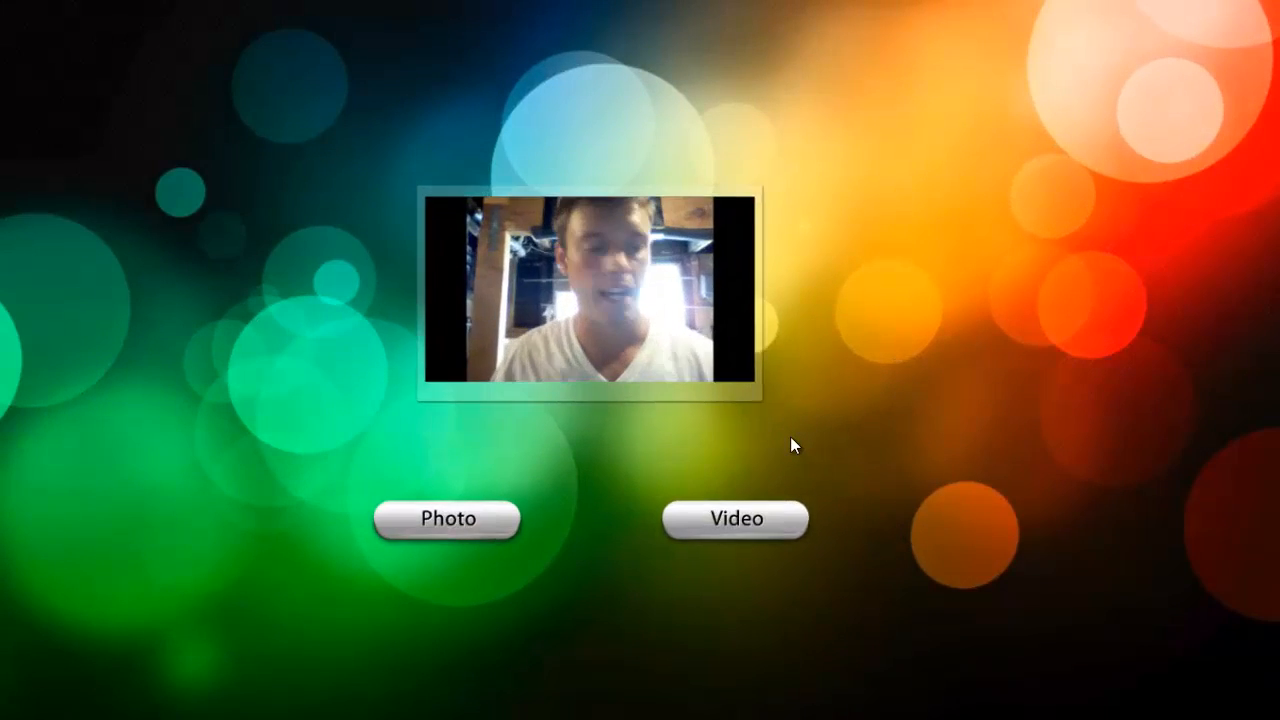